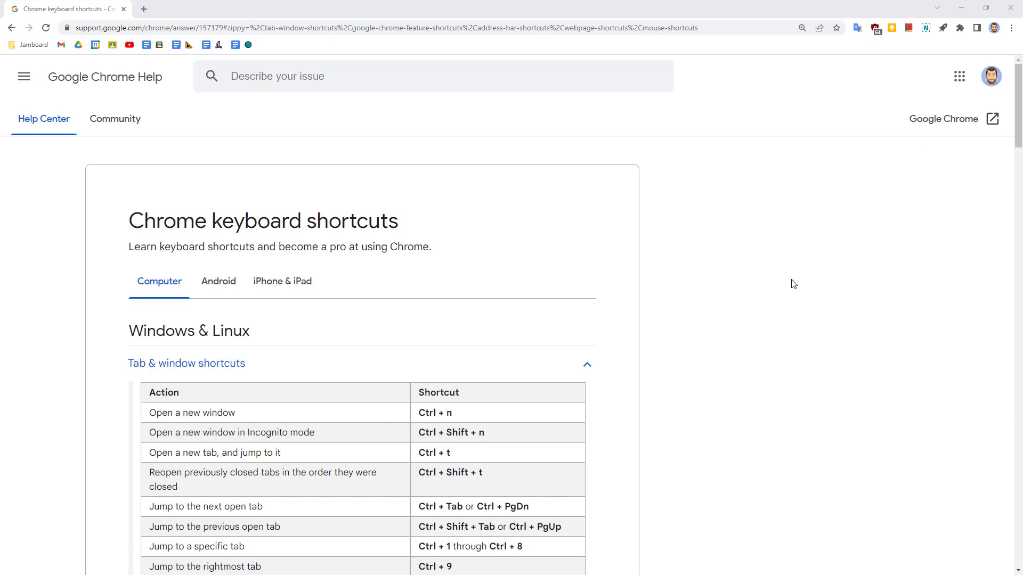
Scroll past the tab, feature and address-bar tables to the Webpage shortcuts list
scroll("down", 3)
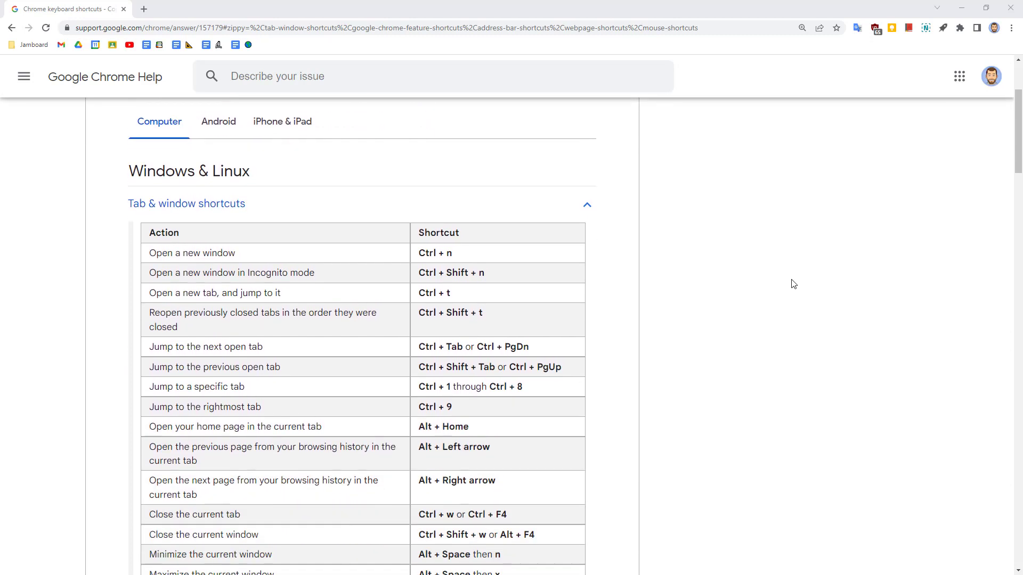
scroll("down", 3)
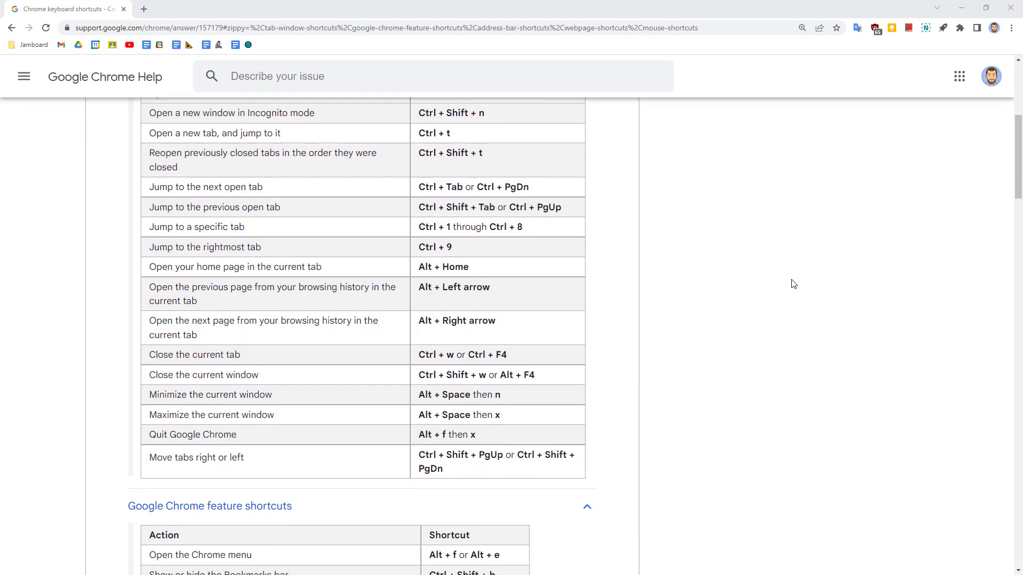
scroll("down", 3)
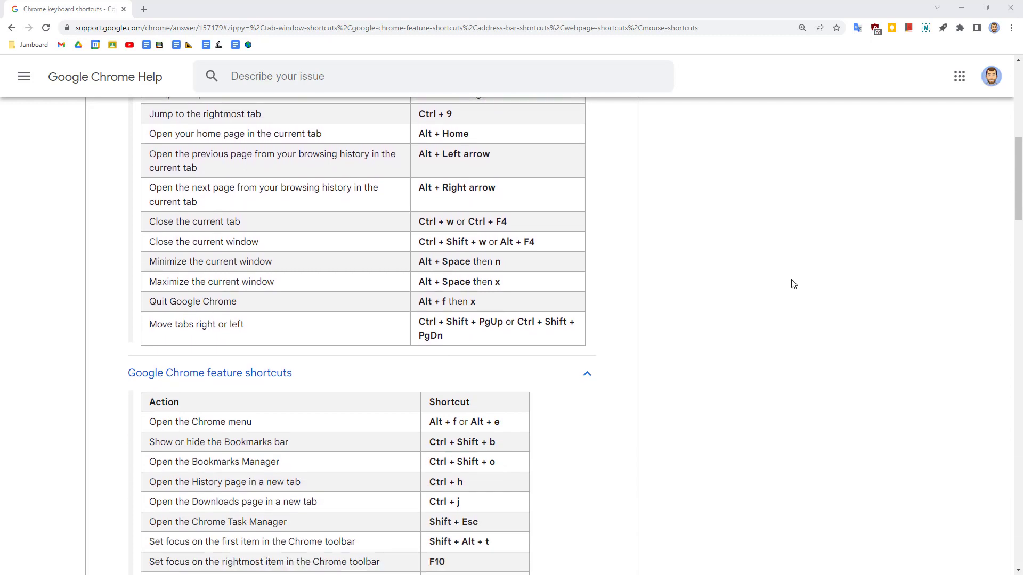
scroll("down", 3)
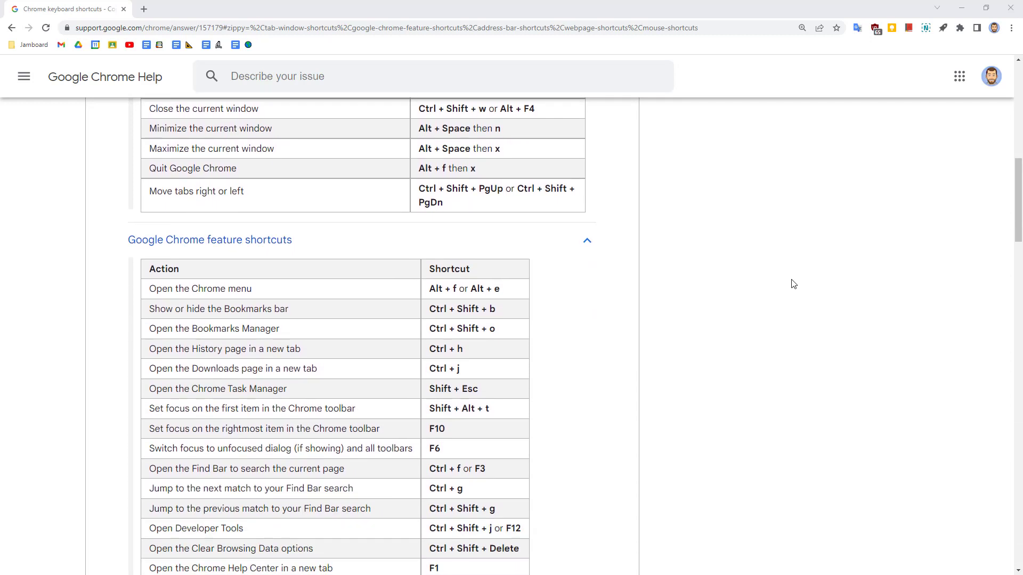
scroll("down", 3)
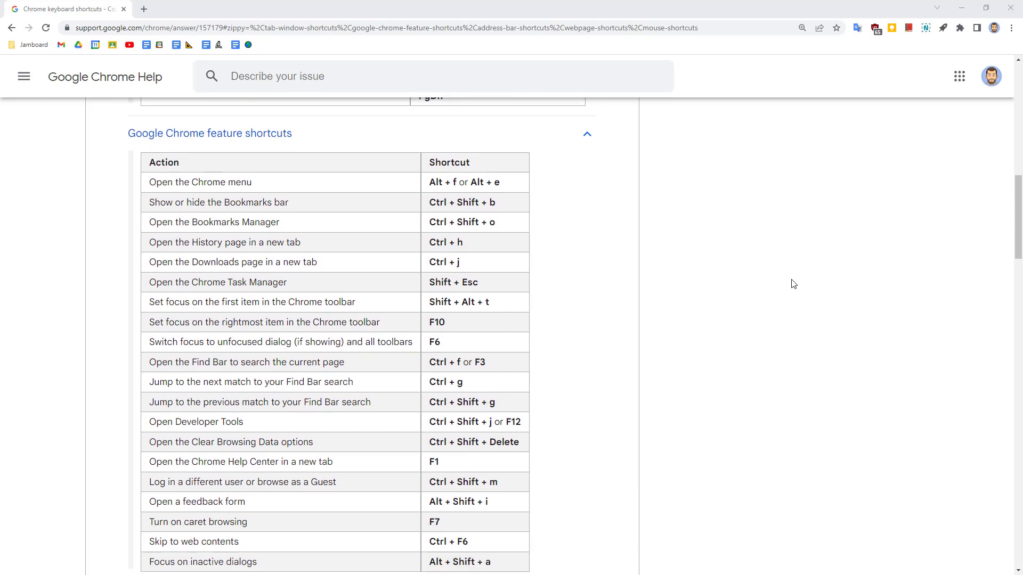
scroll("down", 3)
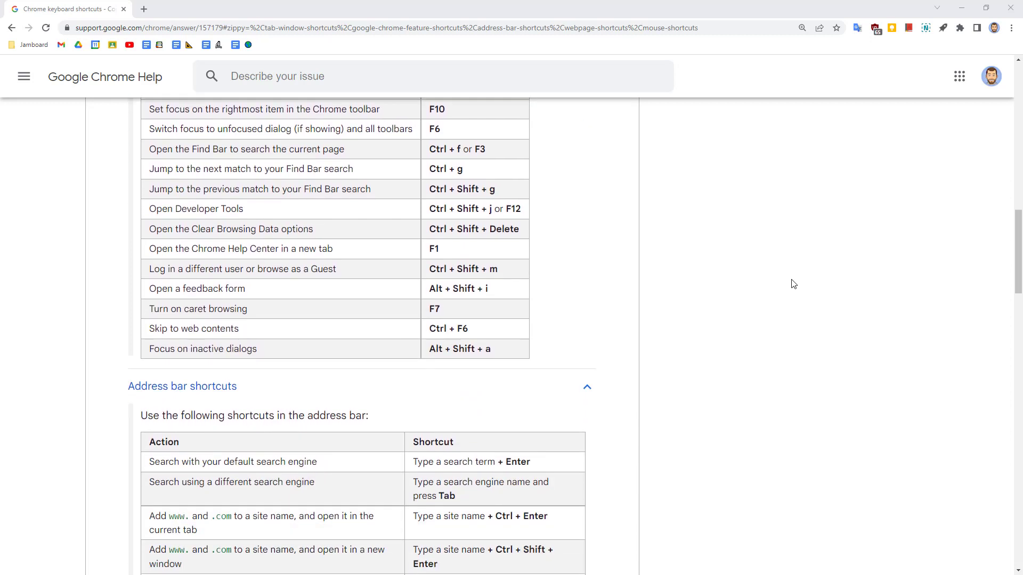
scroll("down", 3)
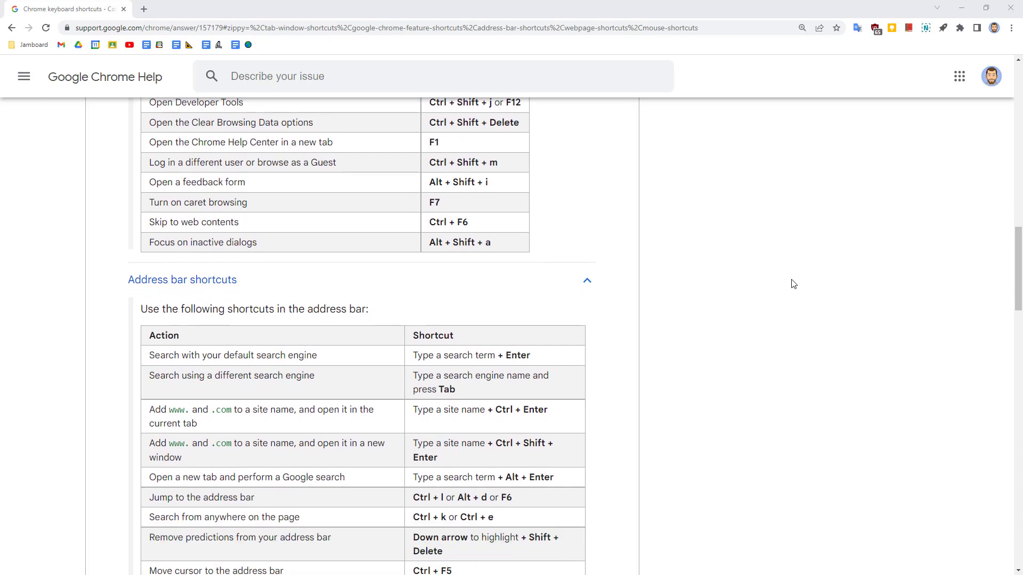
scroll("down", 3)
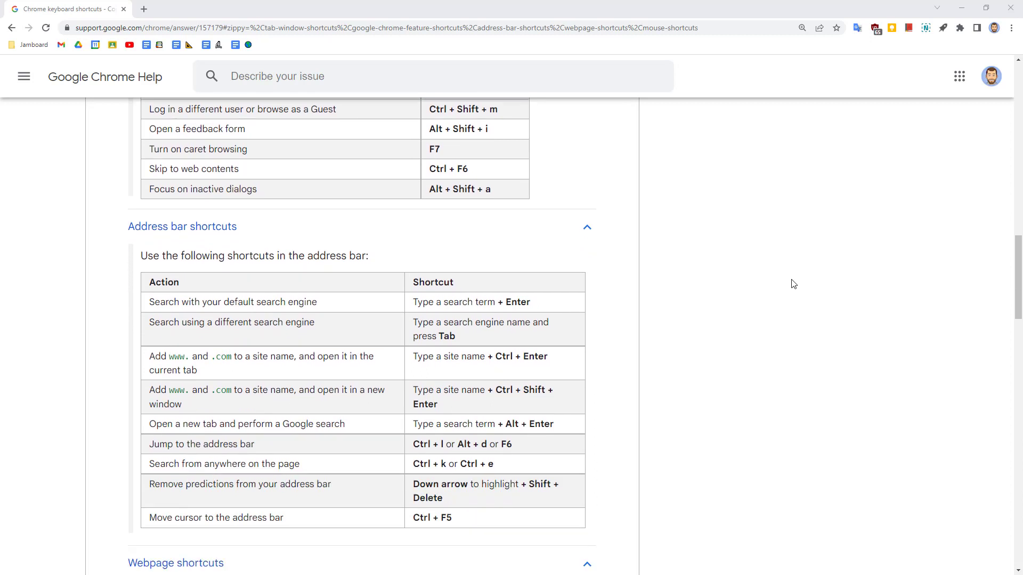
scroll("down", 3)
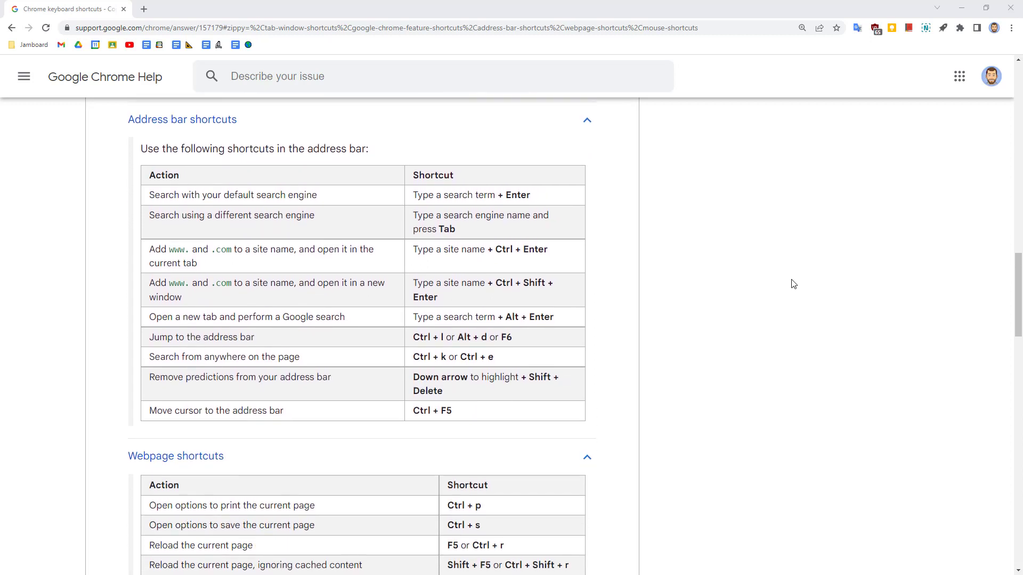
scroll("down", 3)
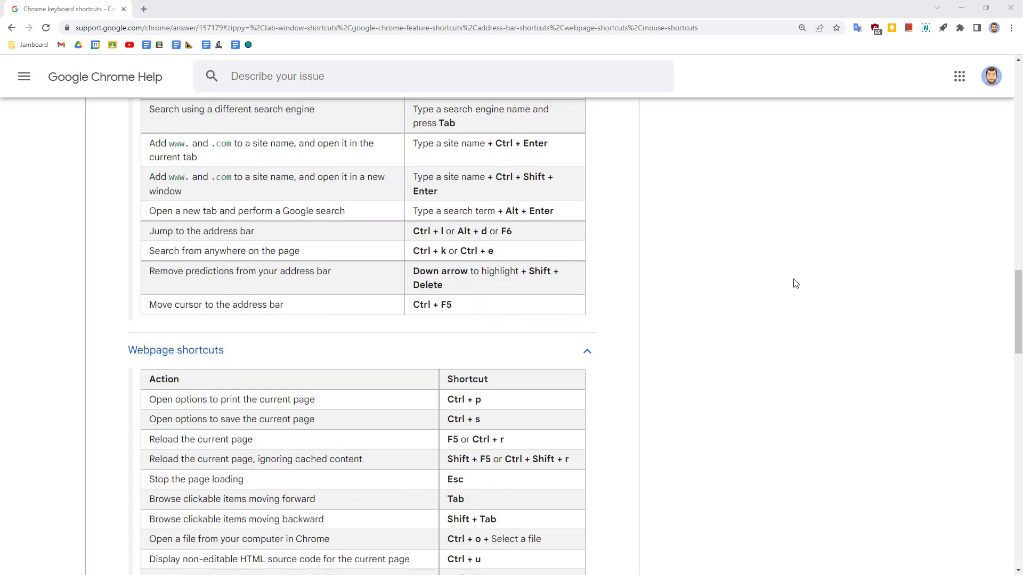
scroll("down", 3)
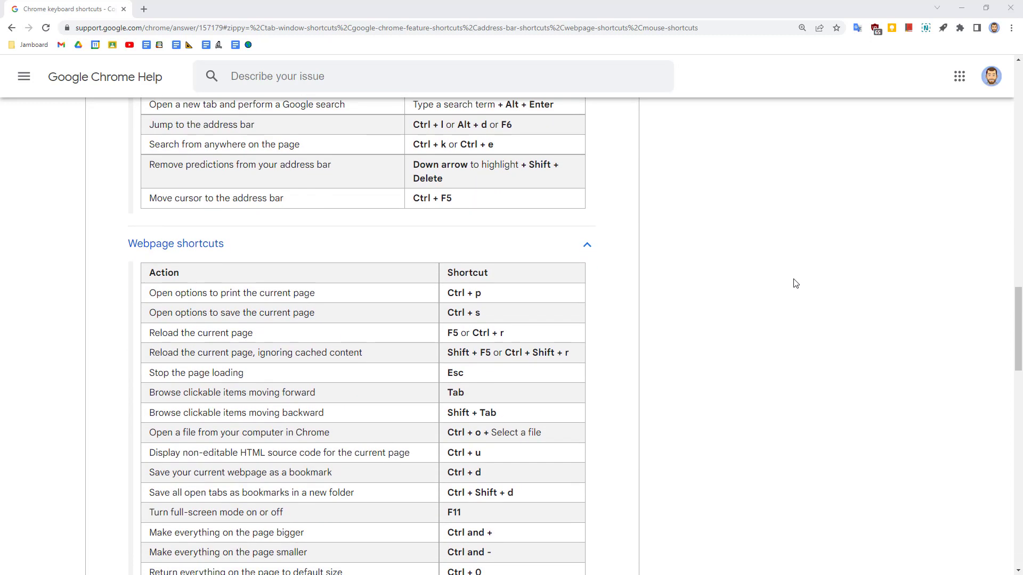
scroll("down", 3)
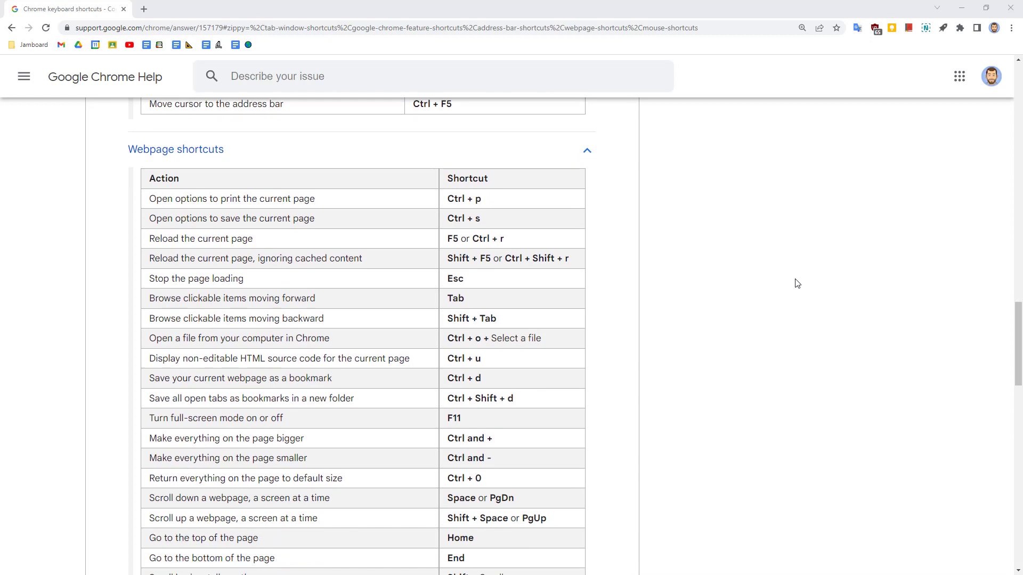
scroll("down", 3)
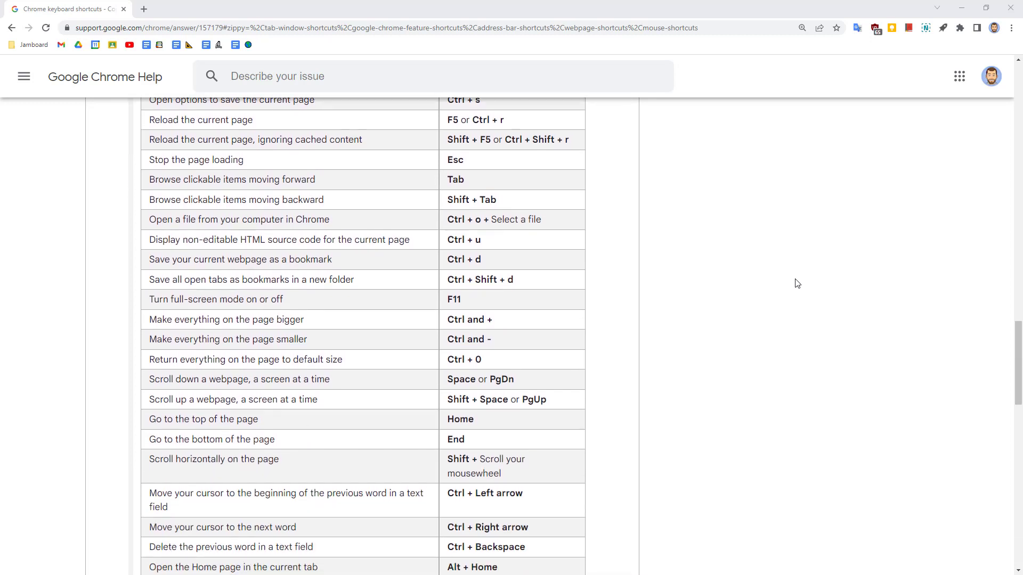
scroll("down", 3)
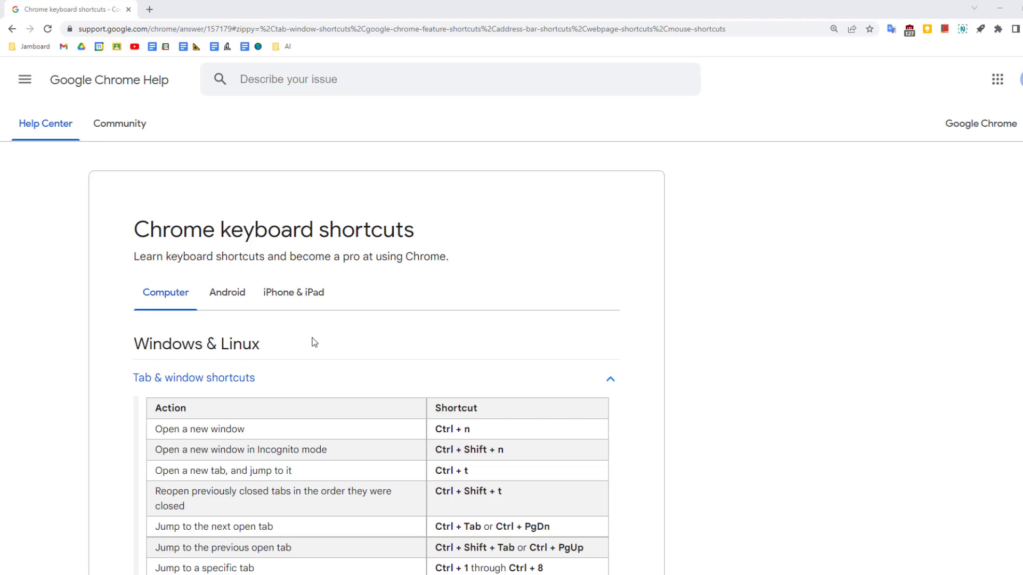
mouse_move(320, 346)
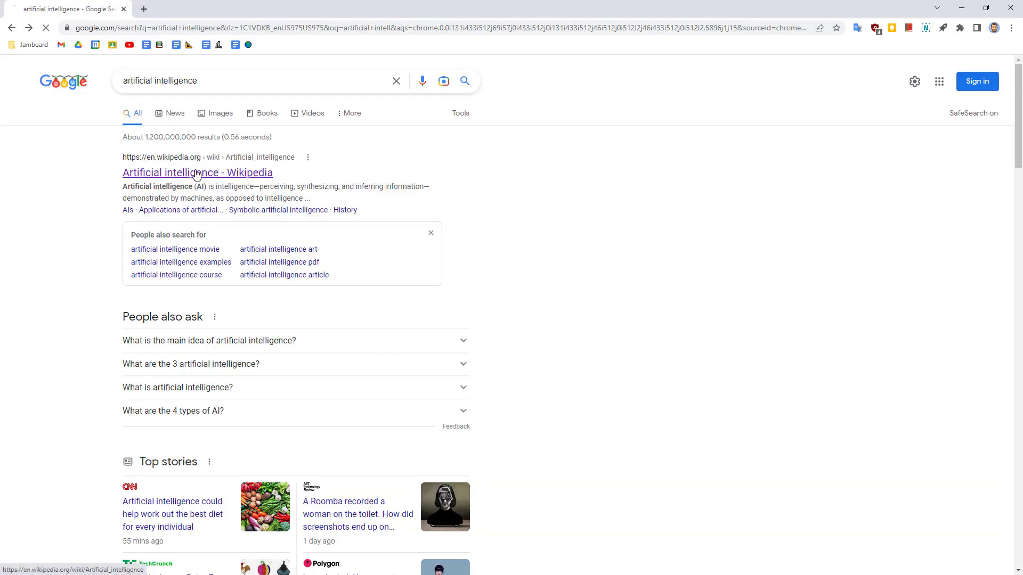
left_click(198, 173)
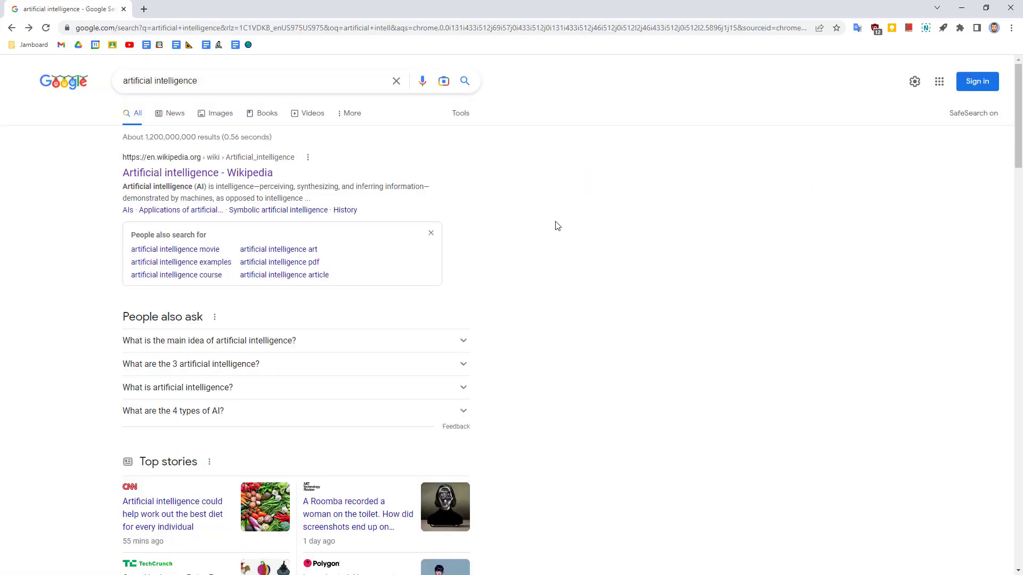
scroll("down", 3)
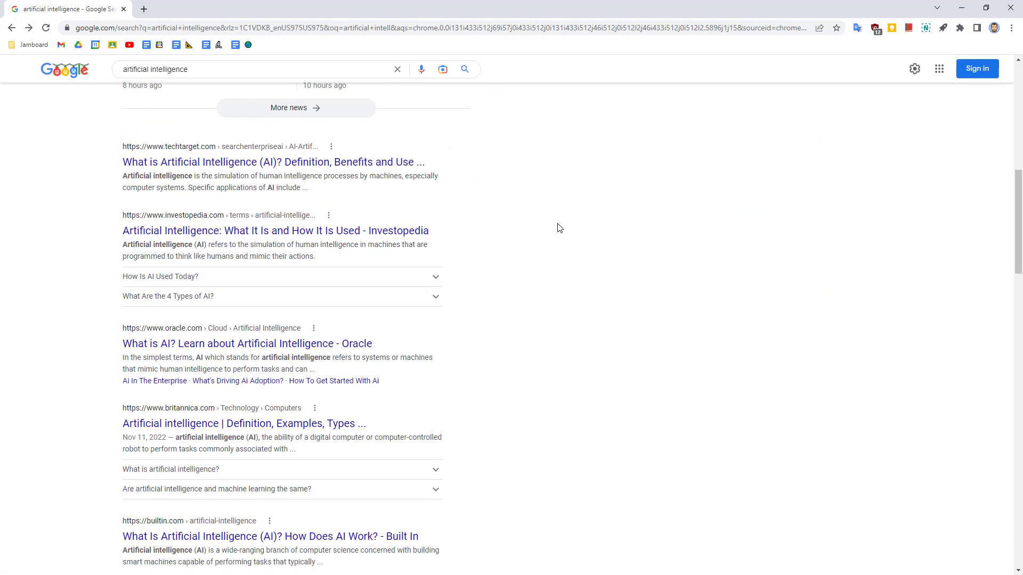
scroll("down", 3)
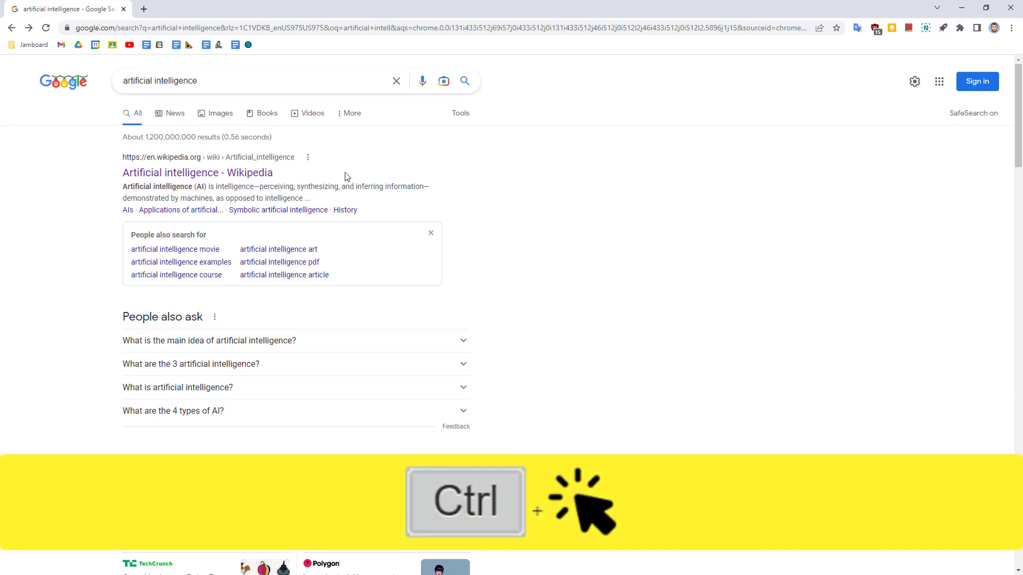
Open the Wikipedia result in a background tab and come back to the search results tab
left_click(197, 173)
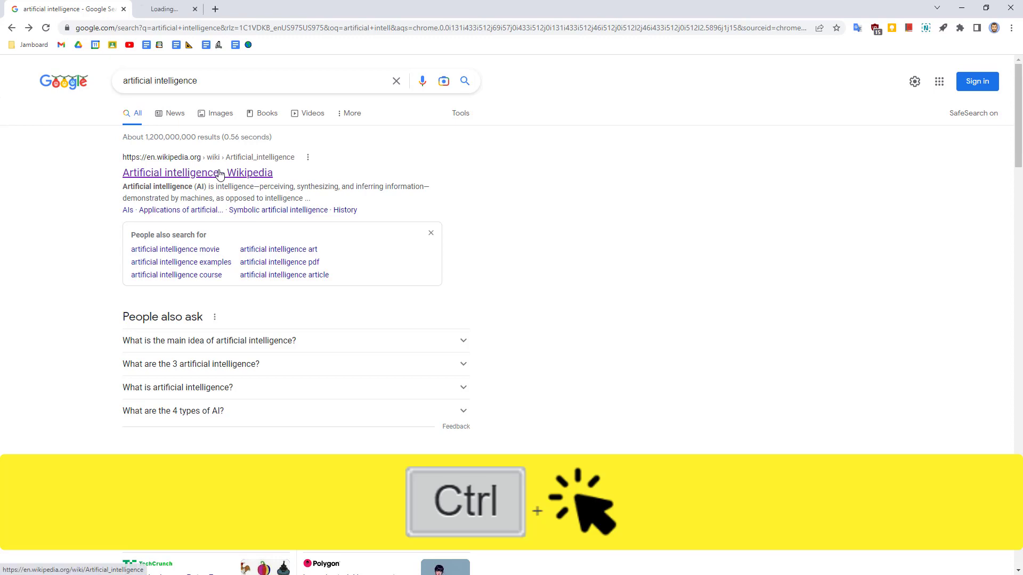
left_click(198, 173)
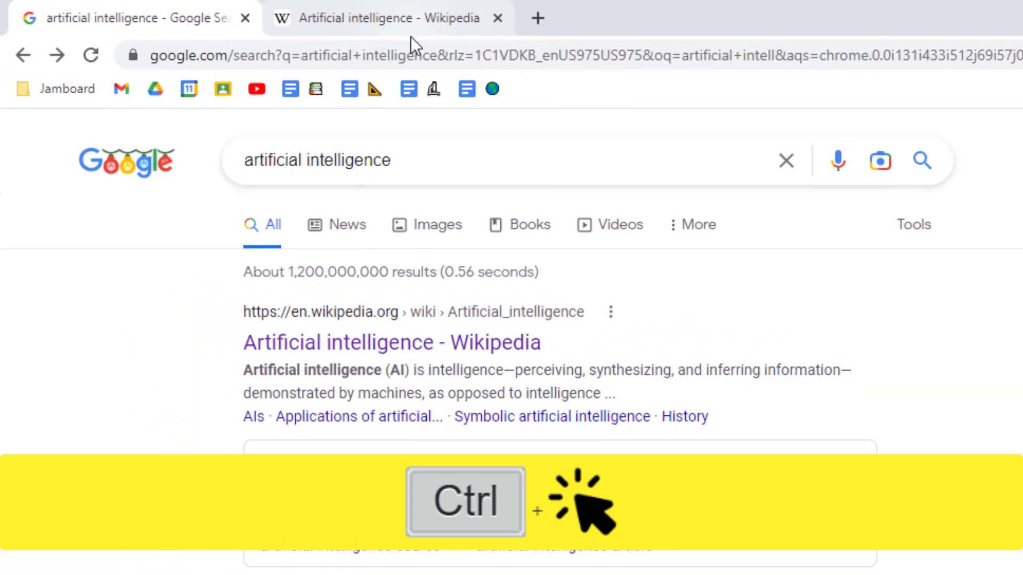
left_click(379, 18)
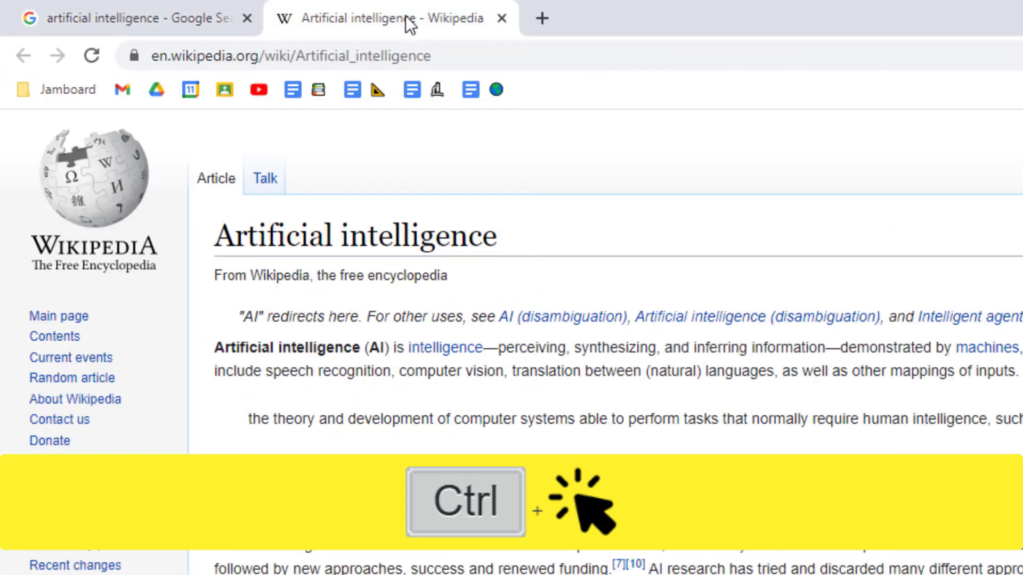
left_click(65, 19)
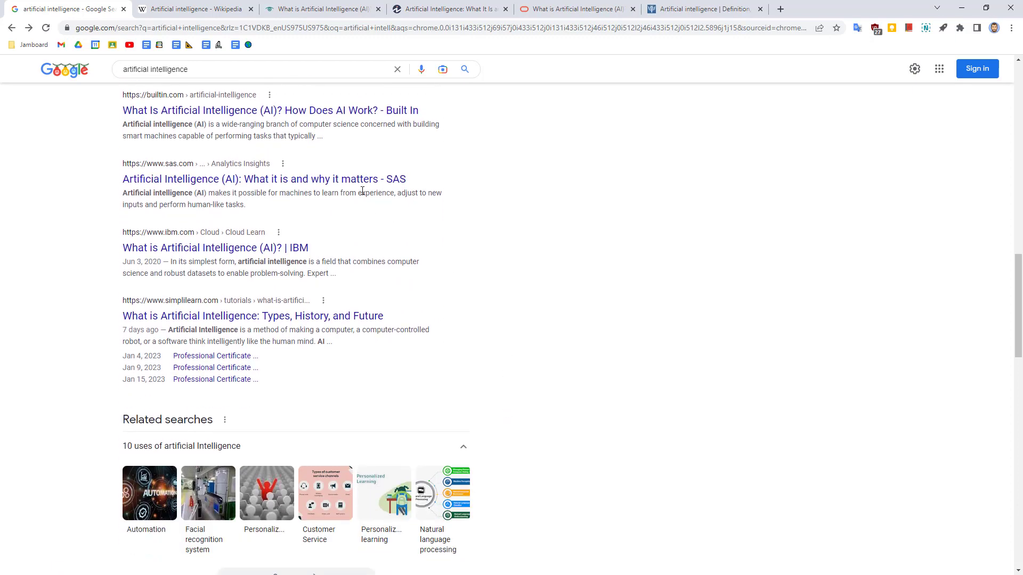
Open another AI result in a new tab and start cycling tabs with Ctrl+Tab
left_click(216, 248)
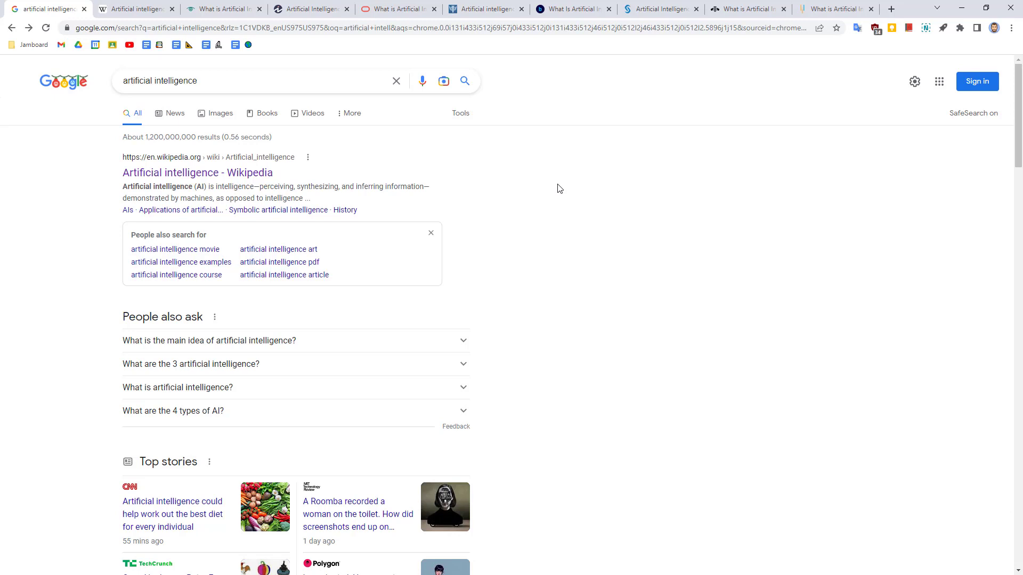
key("ctrl+Tab")
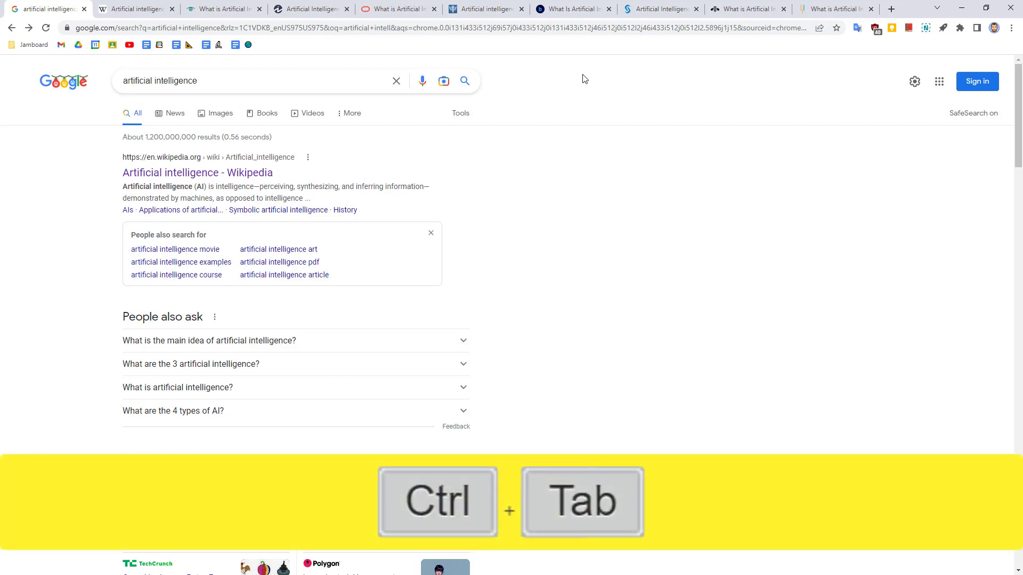
Cycle forward through the tabs, land on the Investopedia article and dismiss its newsletter popup
key("Ctrl+Tab")
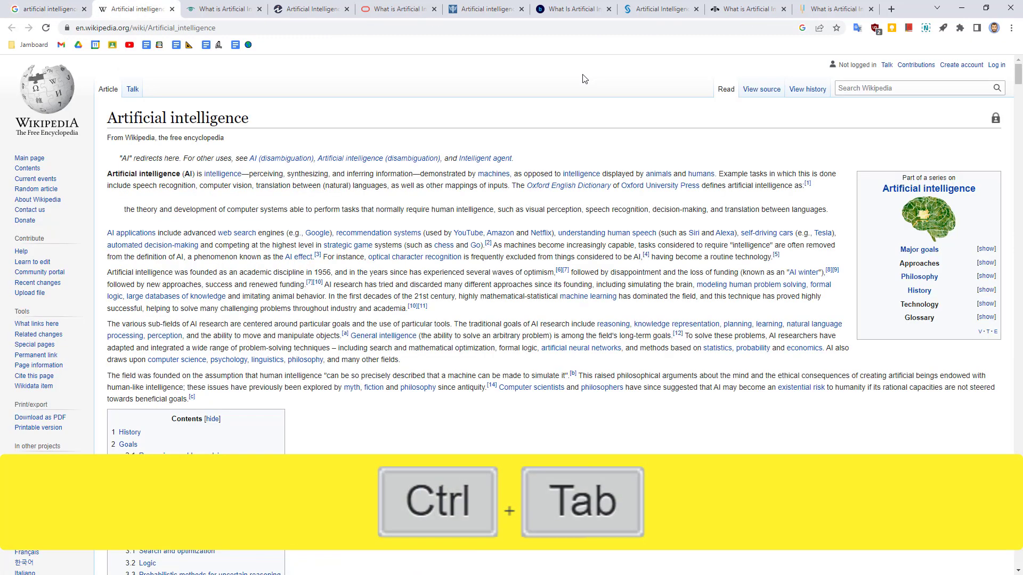
key("ctrl+Tab")
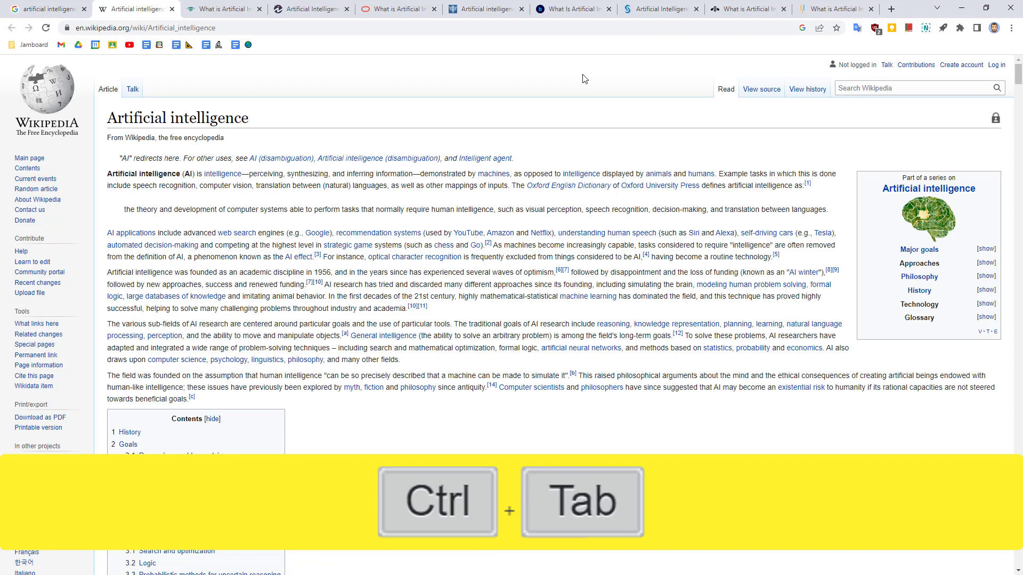
key("ctrl+Tab")
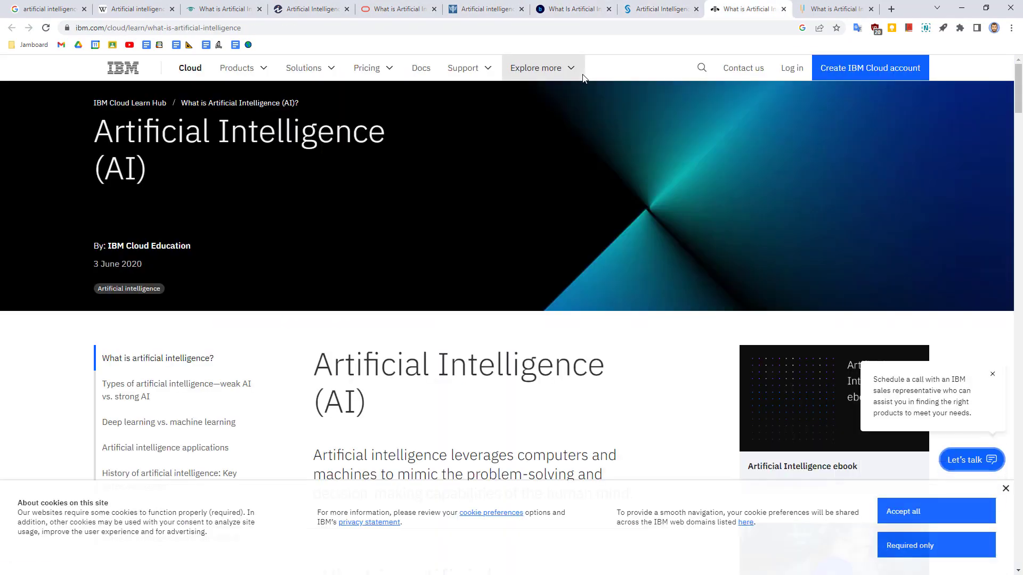
left_click(311, 9)
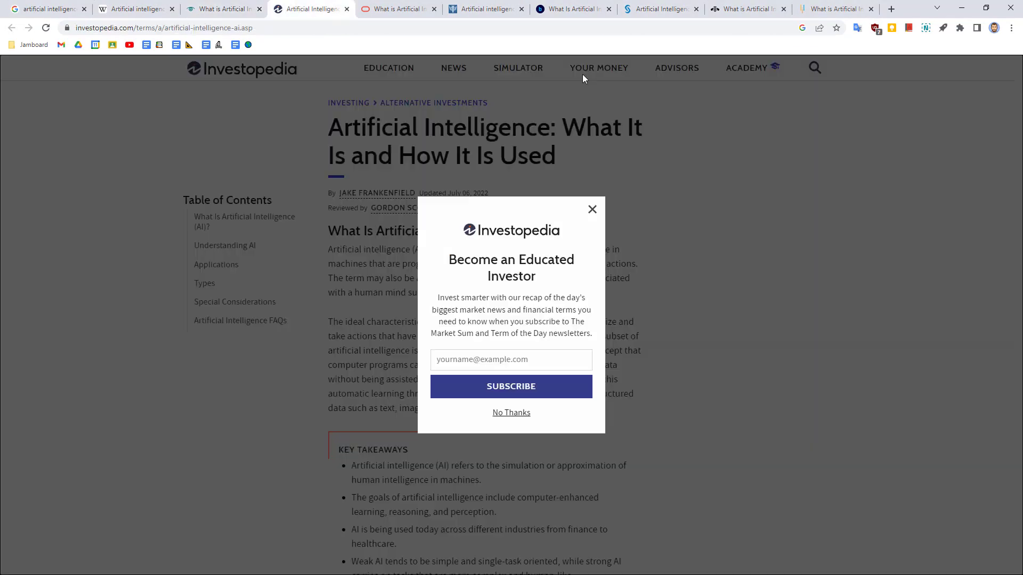
left_click(658, 9)
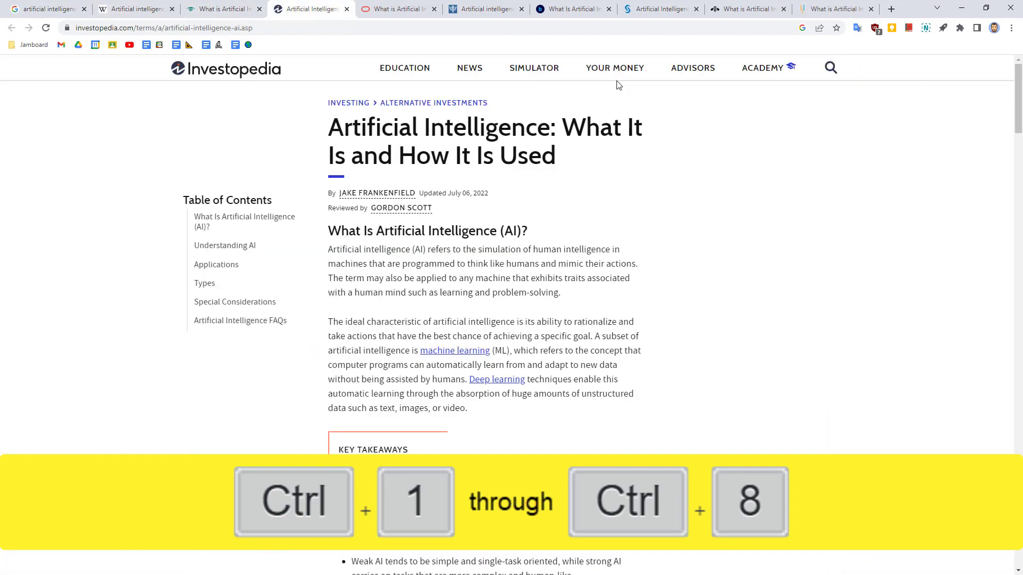
Jump to the rightmost tab with Ctrl+9 and close the Simplilearn tutorial tab
left_click(573, 9)
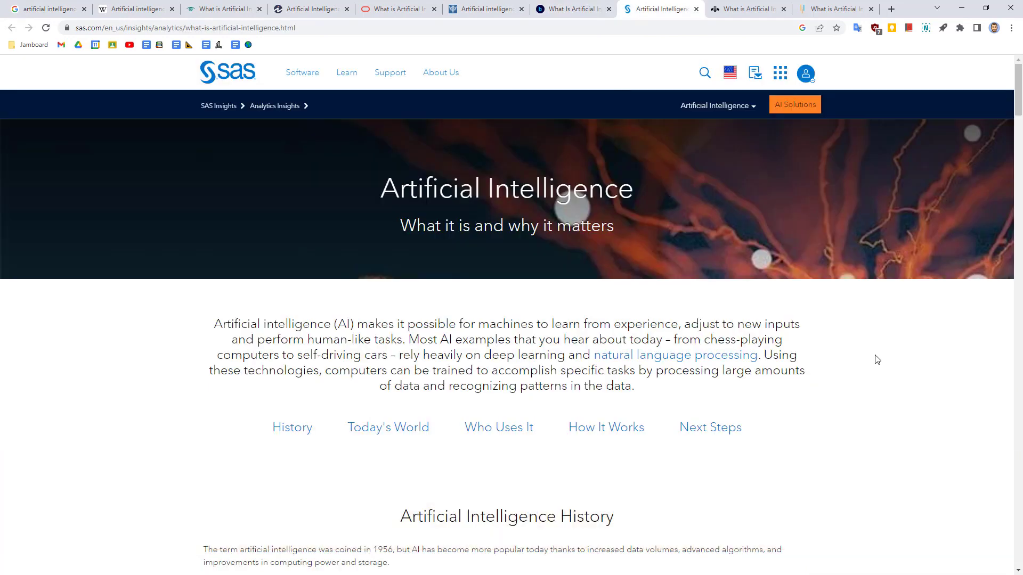
key("ctrl+9")
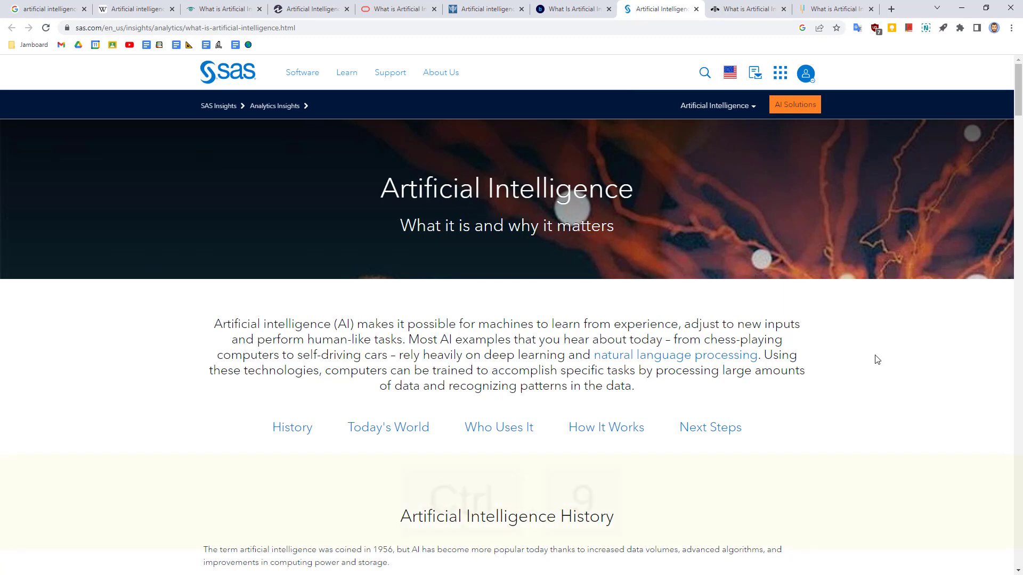
key("ctrl+9")
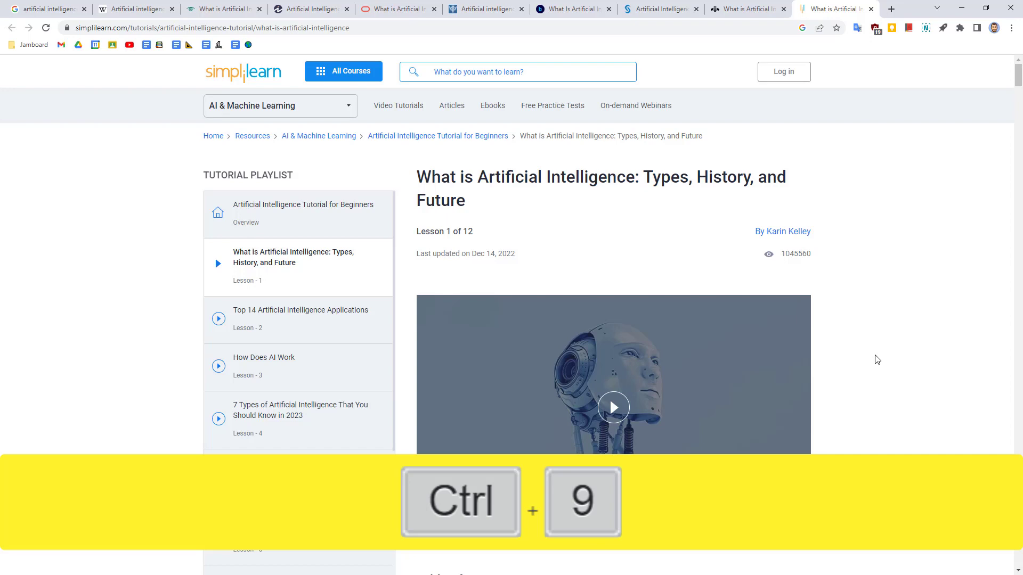
key("ctrl+9")
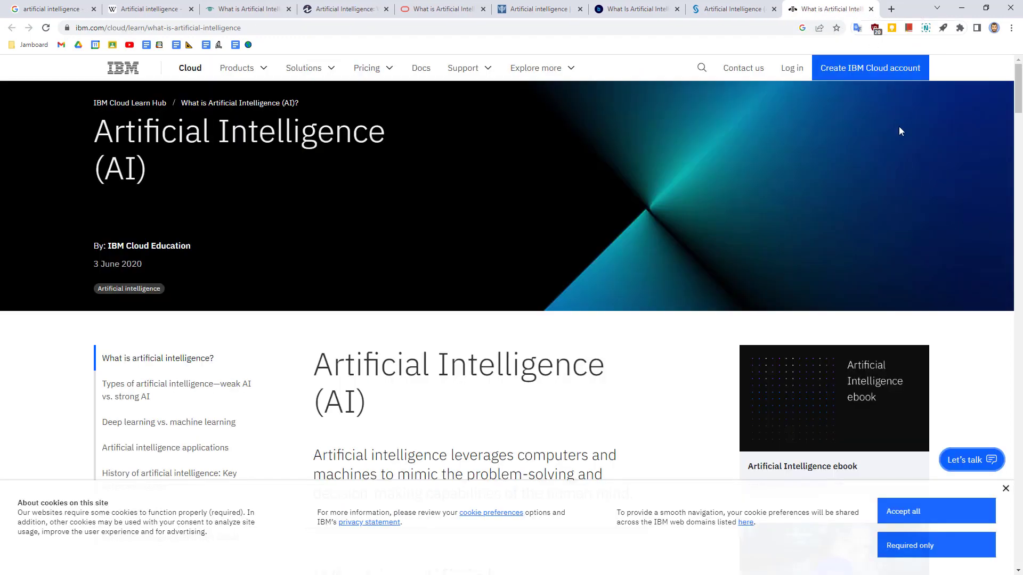
Reopen the closed Simplilearn tab with Ctrl+Shift+T, then return to the Wikipedia tab
key("Ctrl+Shift+T")
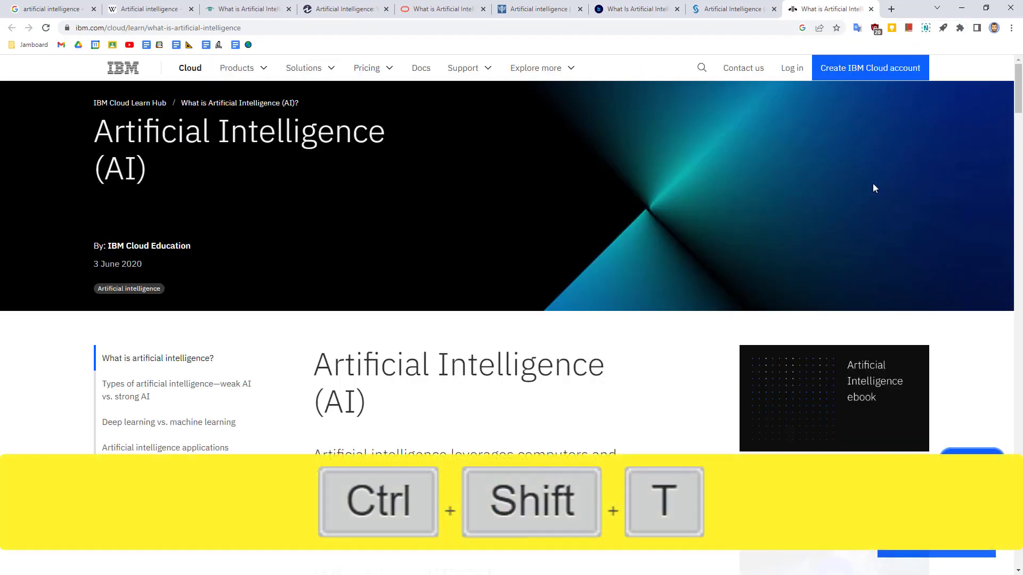
key("ctrl+shift+t")
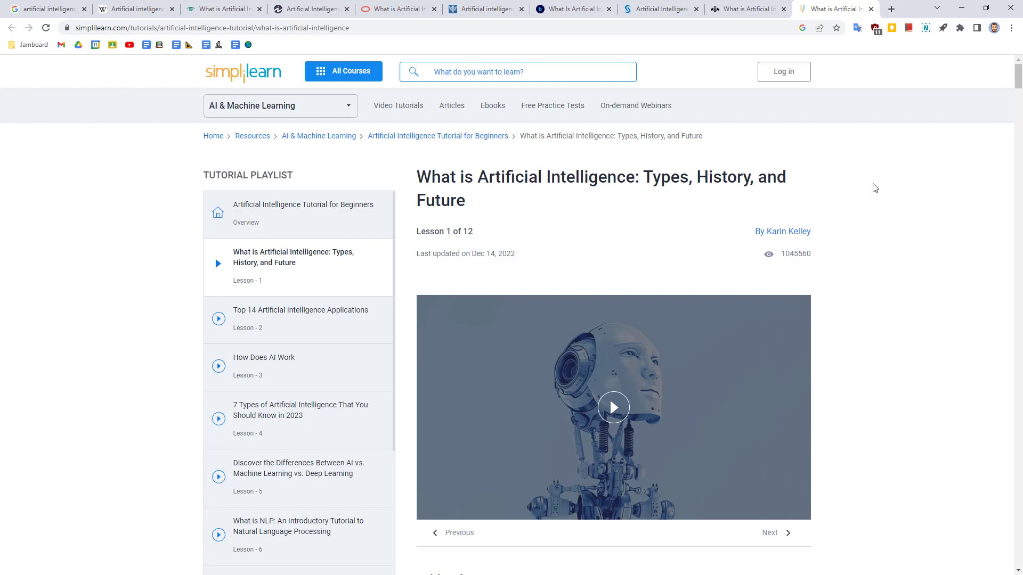
left_click(135, 9)
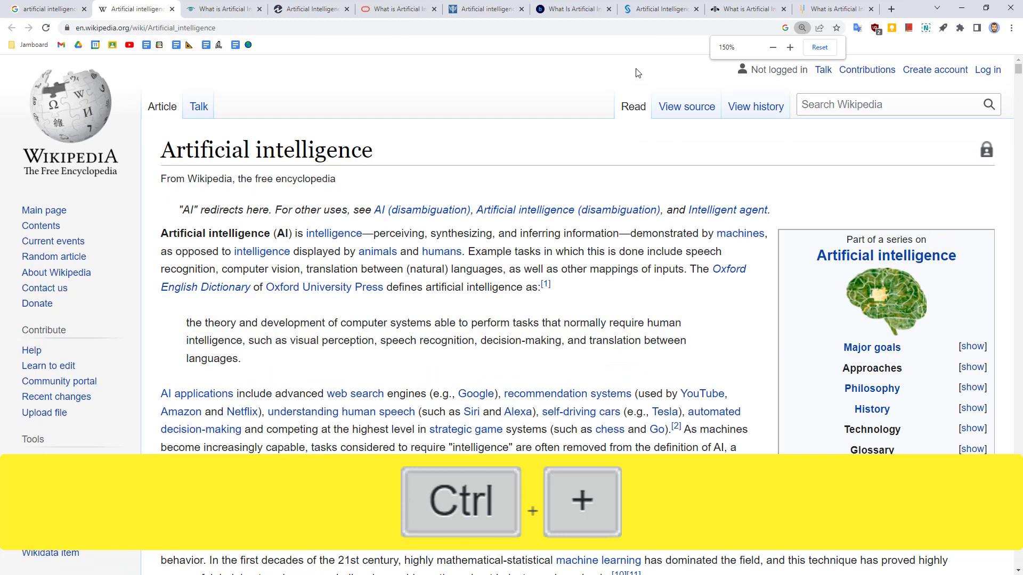
Zoom the Wikipedia article in twice, out below normal, then reset it to default size
key("ctrl+plus")
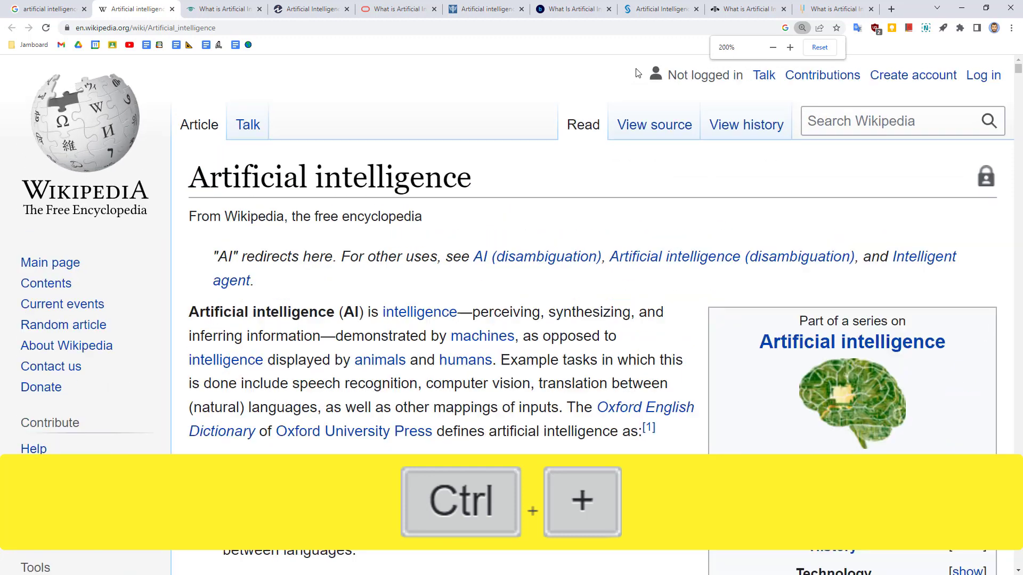
key("ctrl+plus")
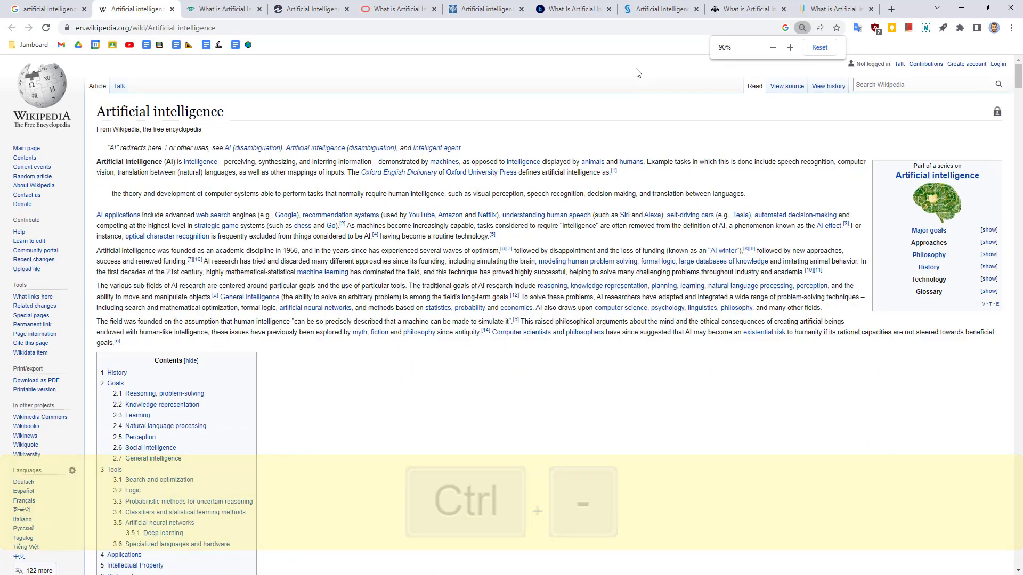
key("ctrl+minus")
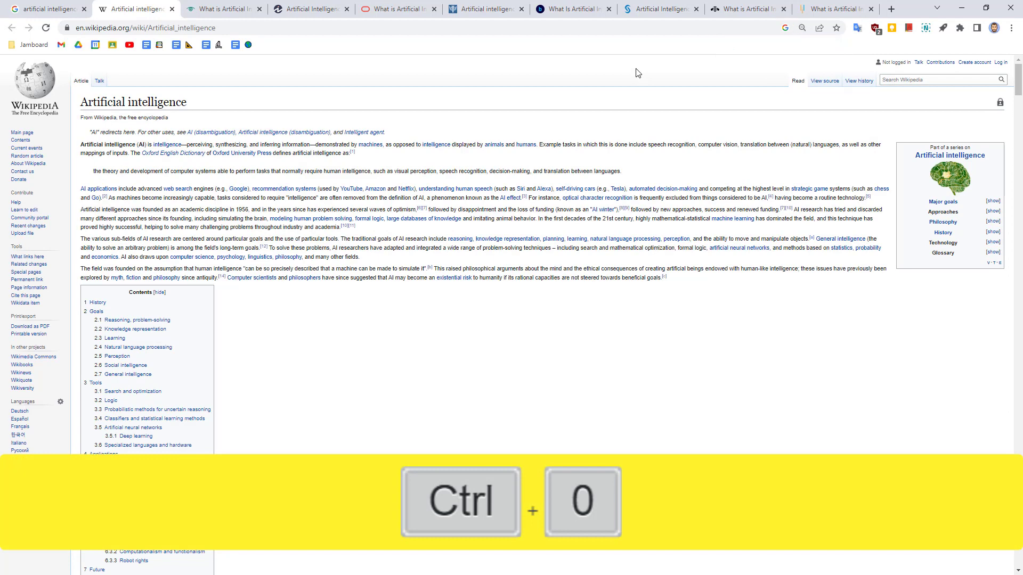
key("ctrl+0")
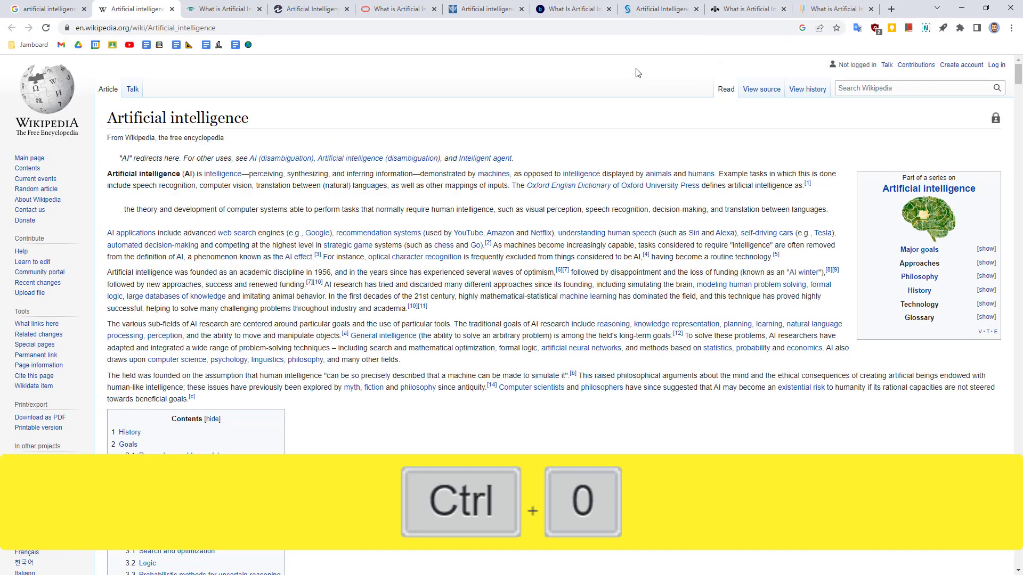
key("ctrl+0")
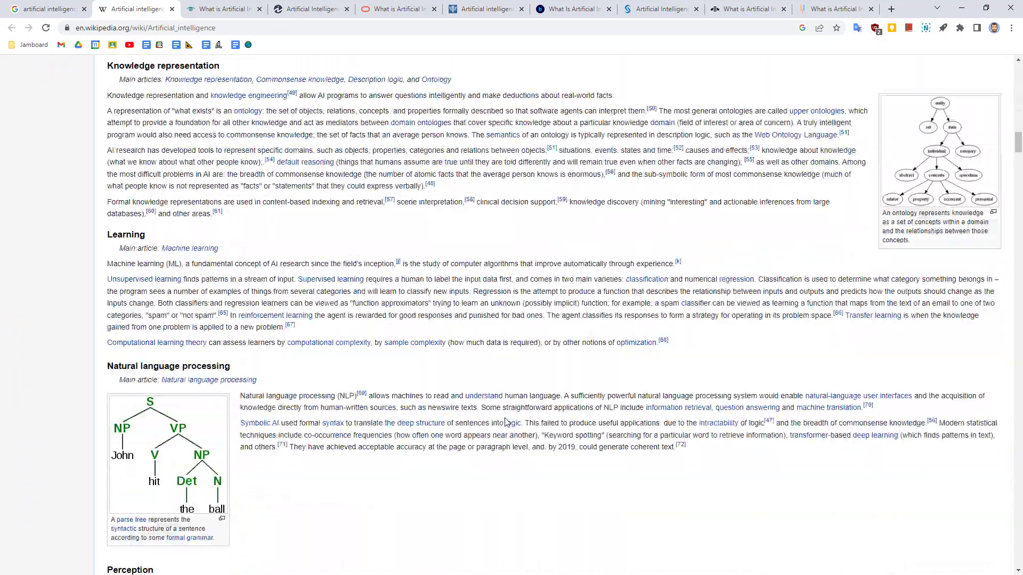
Find 'Google' in the Wikipedia article and jump to the next match
scroll("down", 3)
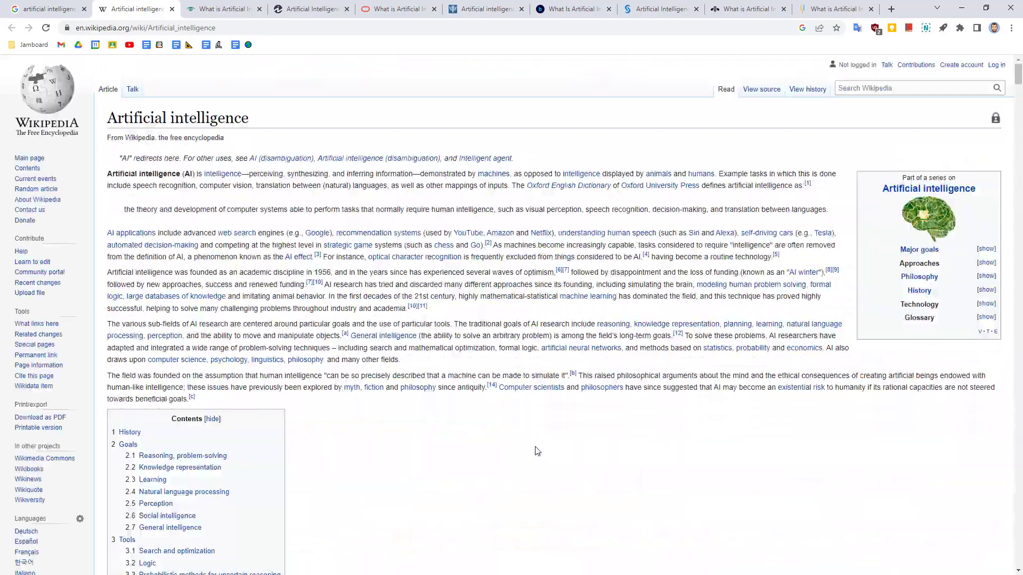
key("ctrl+f")
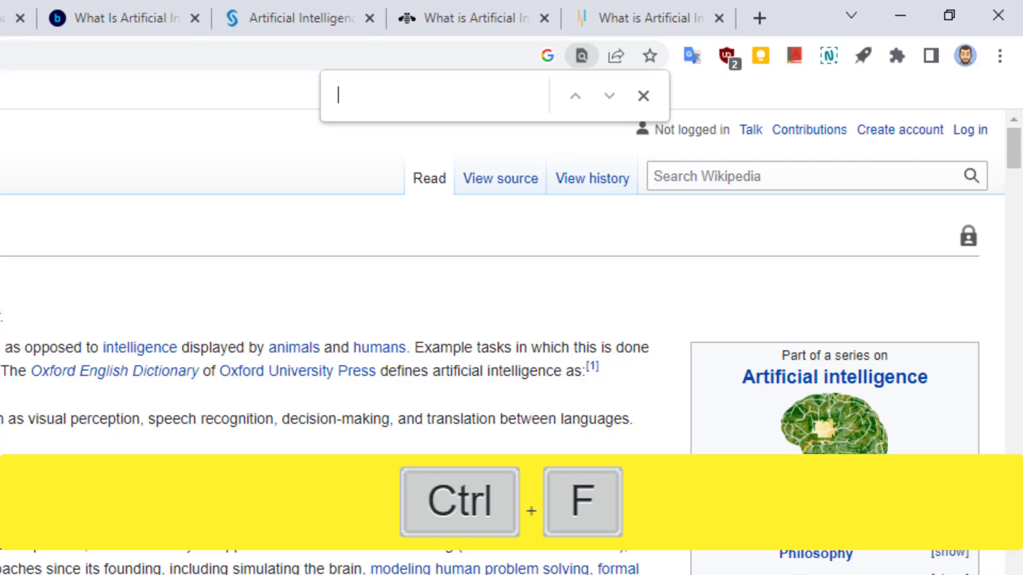
type("Google")
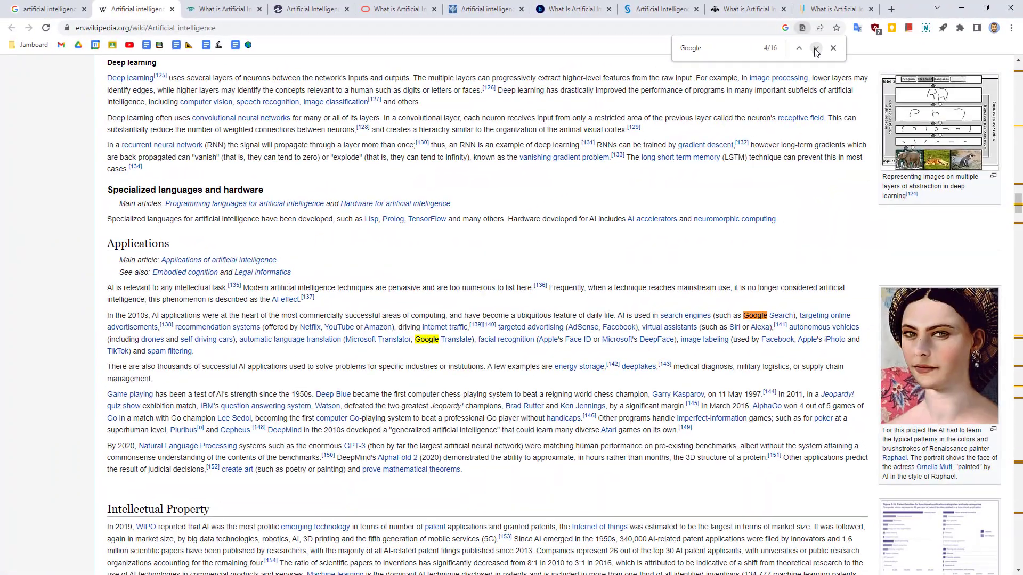
left_click(815, 48)
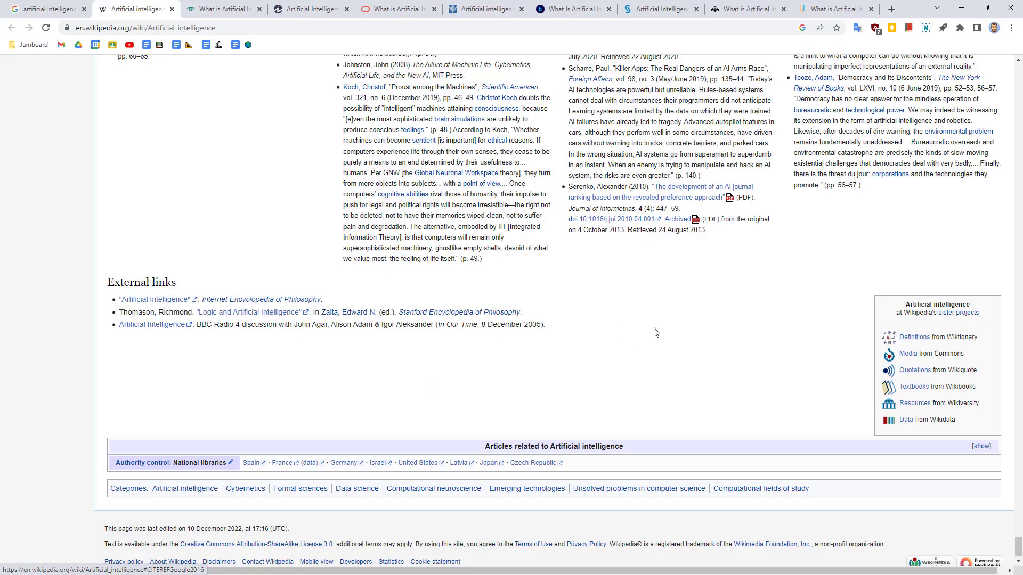
mouse_move(600, 353)
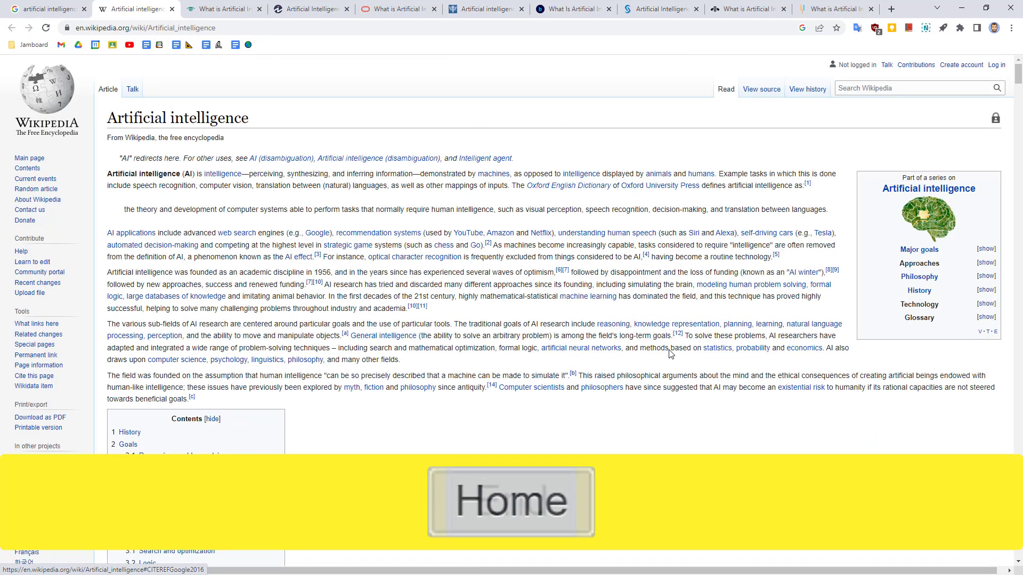
Jump to the end of the Wikipedia article with the End key
key("End")
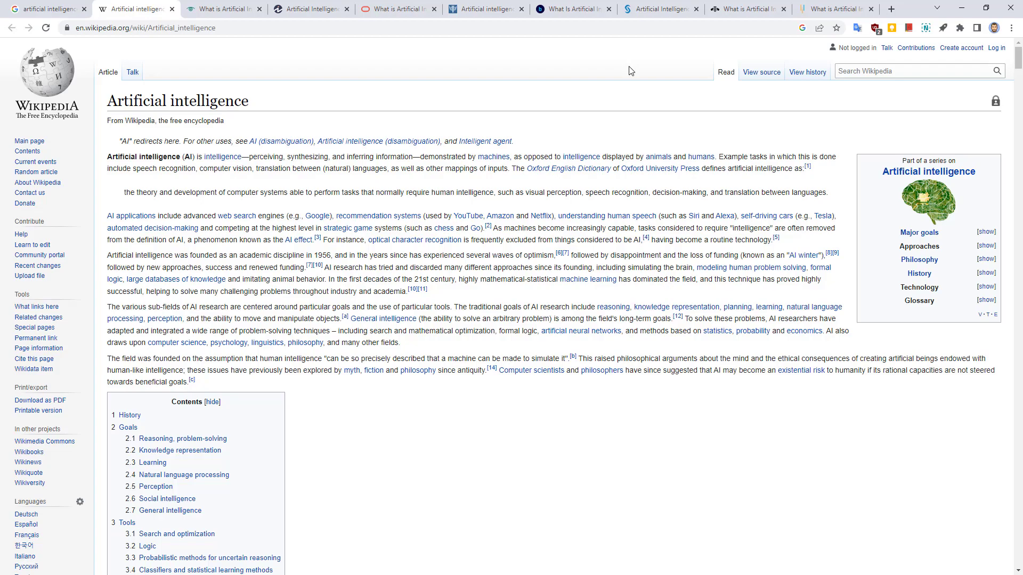
Toggle the bookmarks bar off and back on with Ctrl+Shift+B
key("ctrl+shift+b")
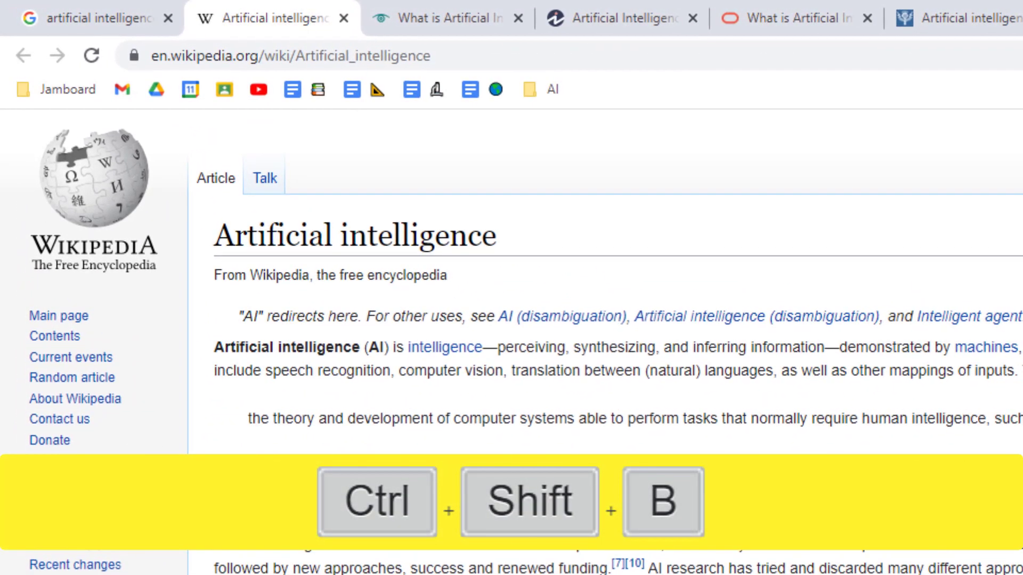
key("ctrl+shift+b")
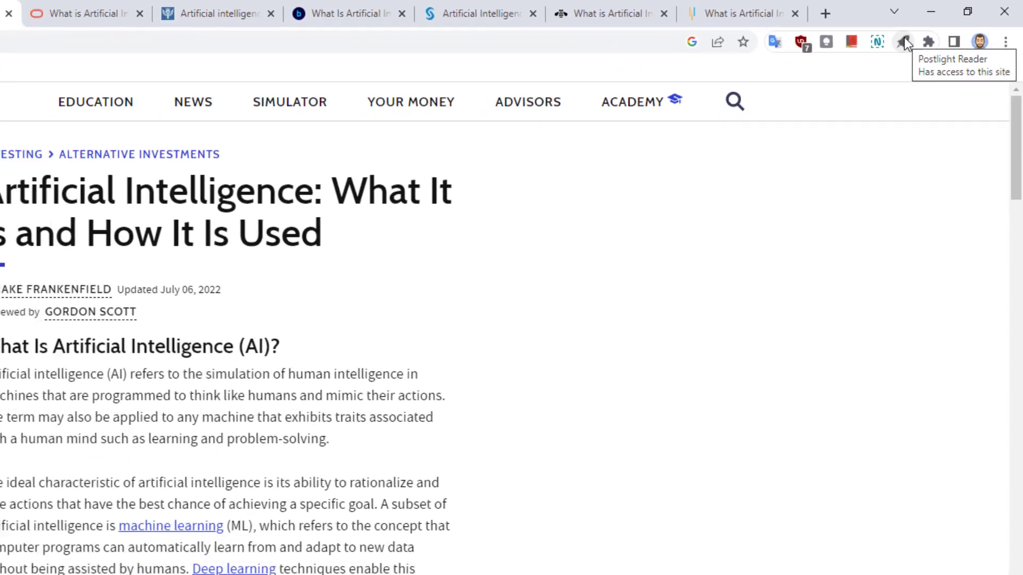
Switch the Investopedia AI article into Postlight Reader view and skim down through it
left_click(903, 42)
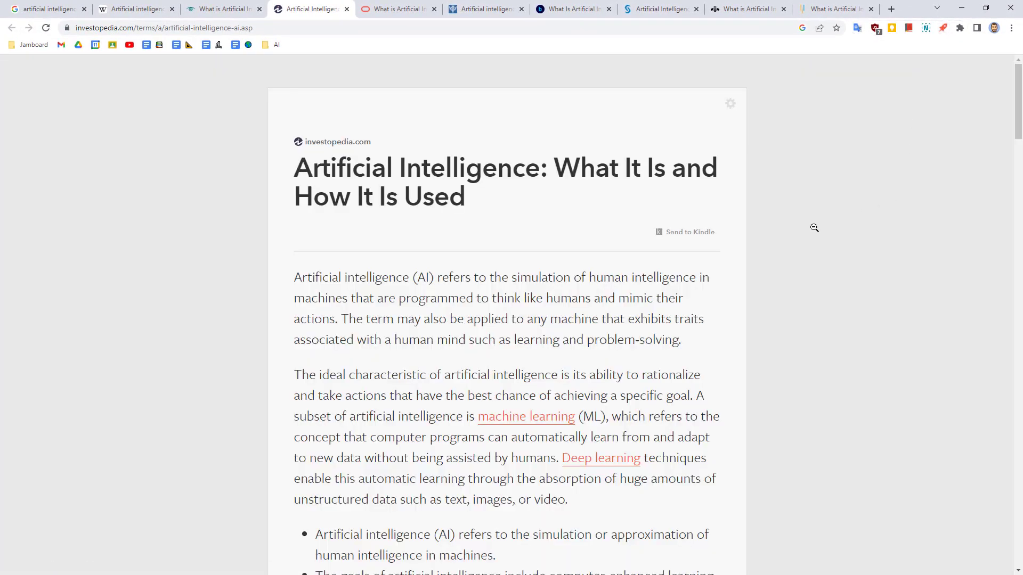
scroll("down", 3)
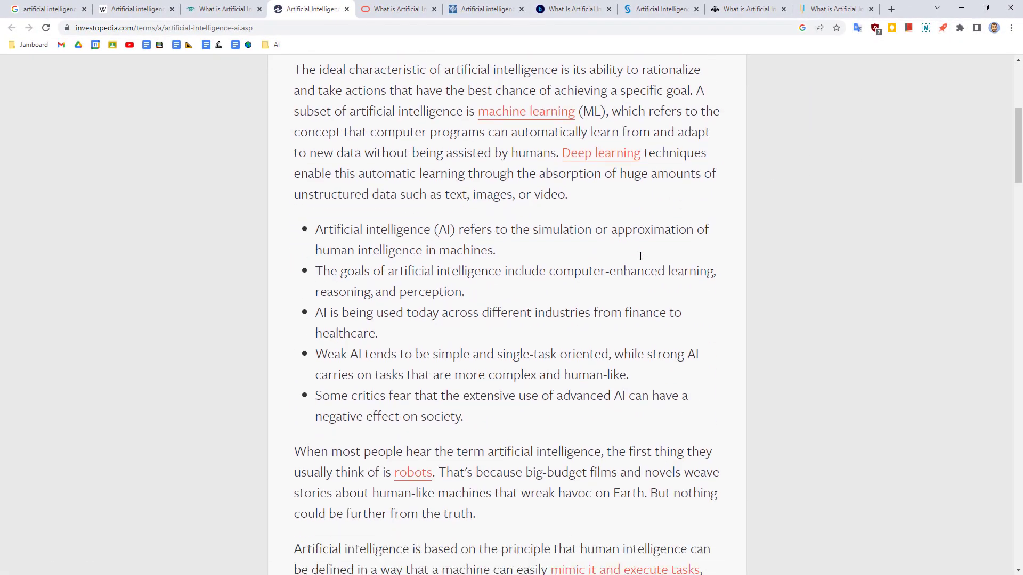
scroll("down", 3)
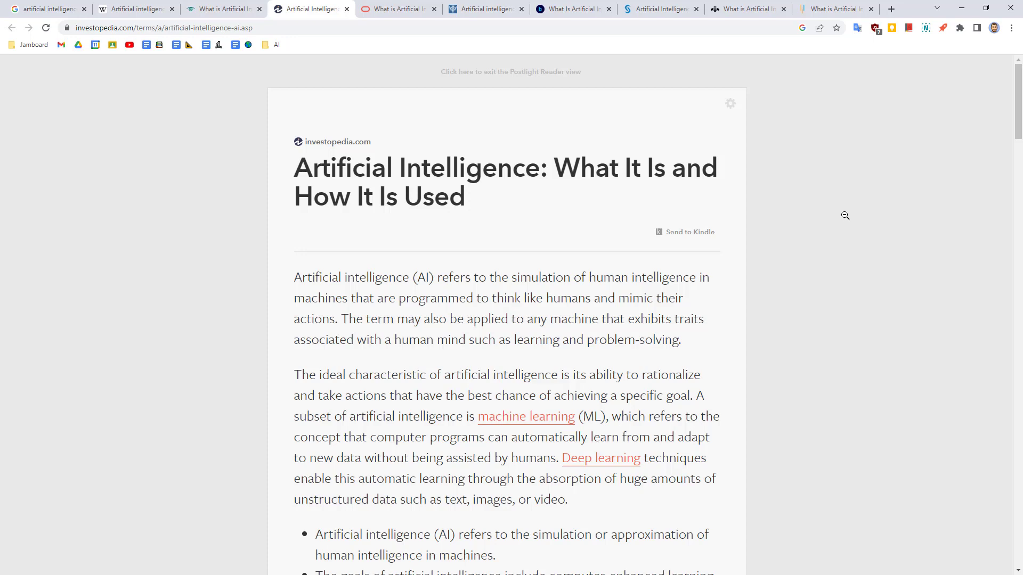
key("ctrl+p")
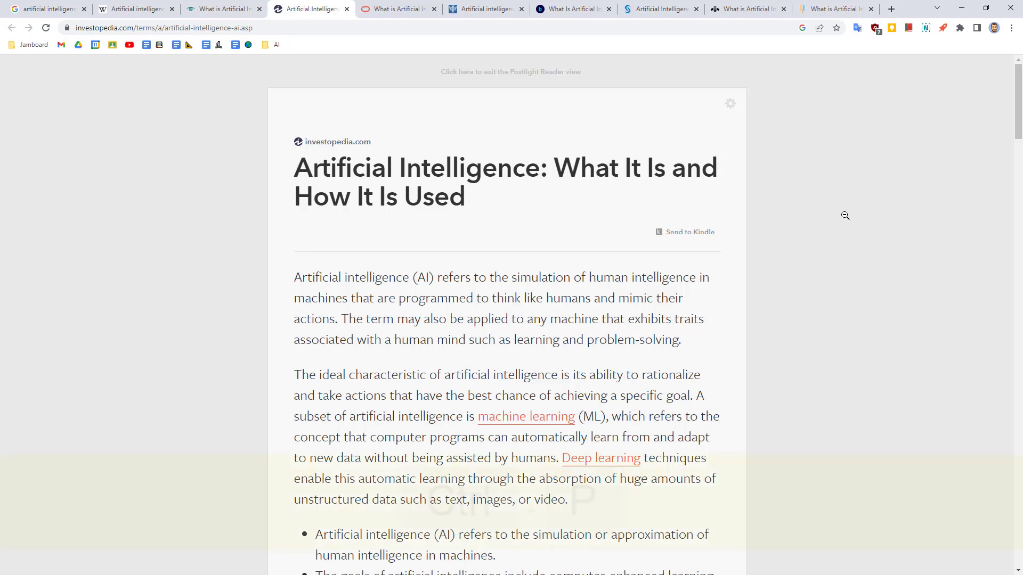
Bring up the print preview for the article with Ctrl+P
key("ctrl+p")
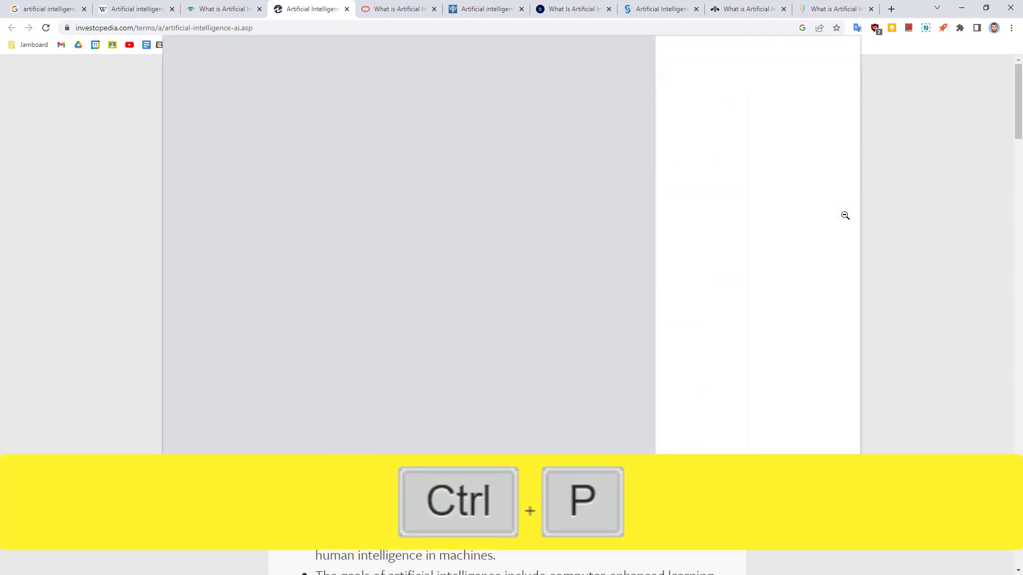
key("ctrl+p")
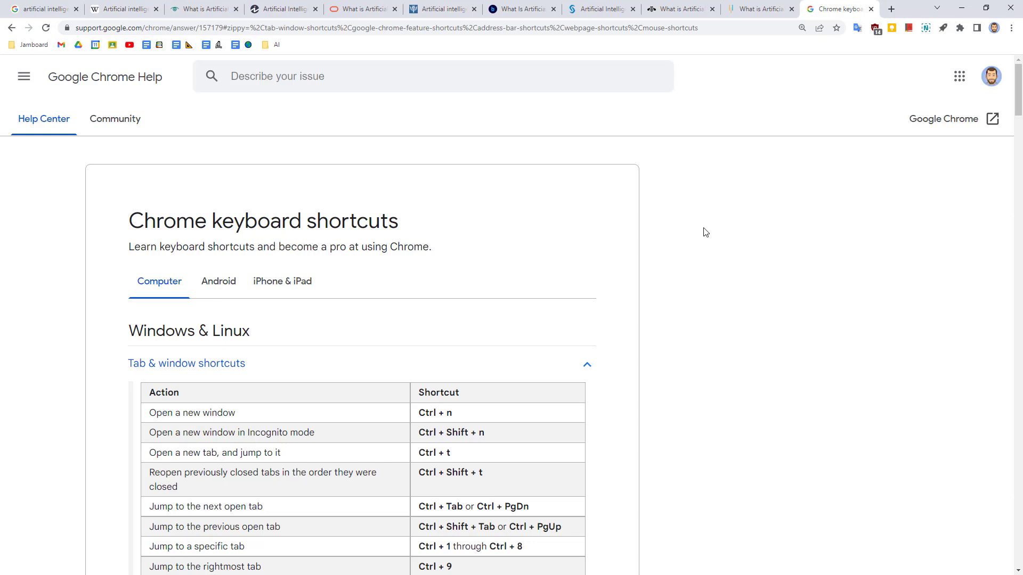
scroll("down", 3)
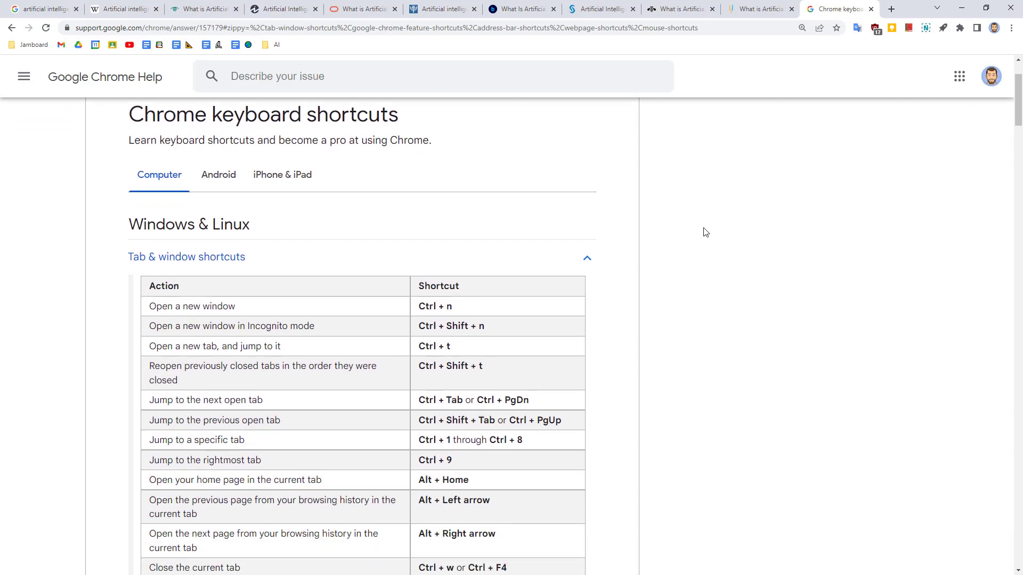
scroll("down", 3)
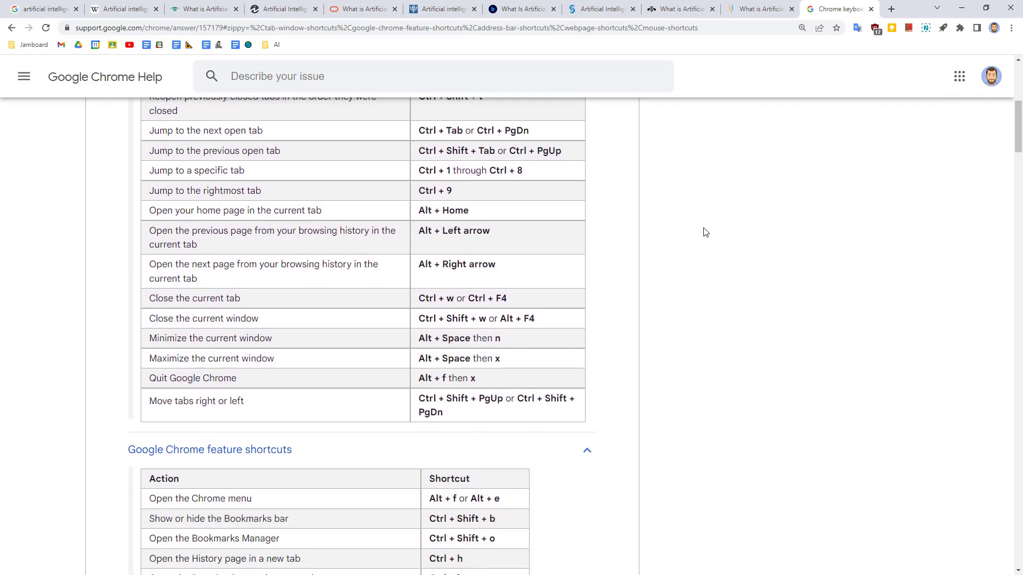
scroll("down", 3)
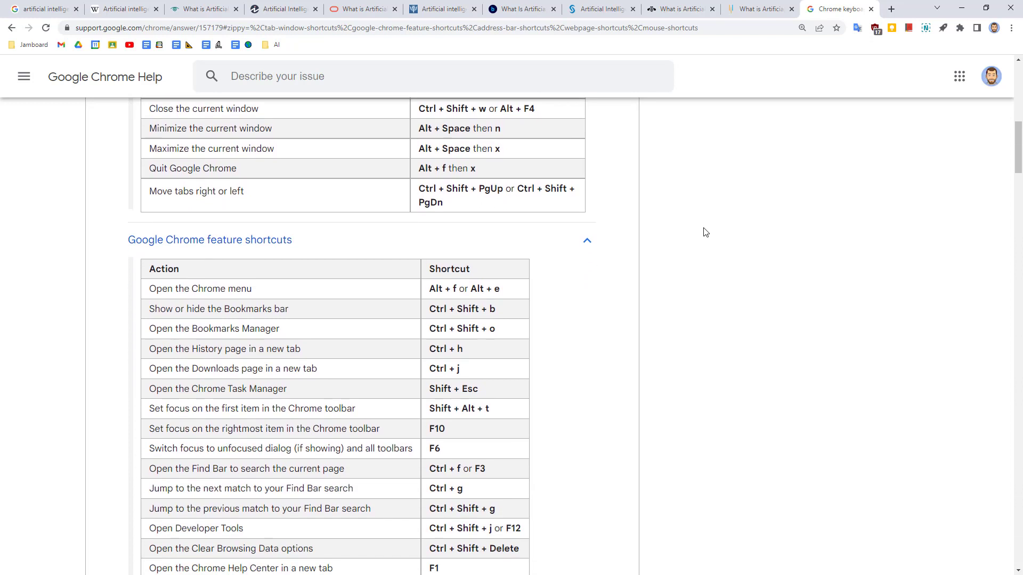
scroll("down", 3)
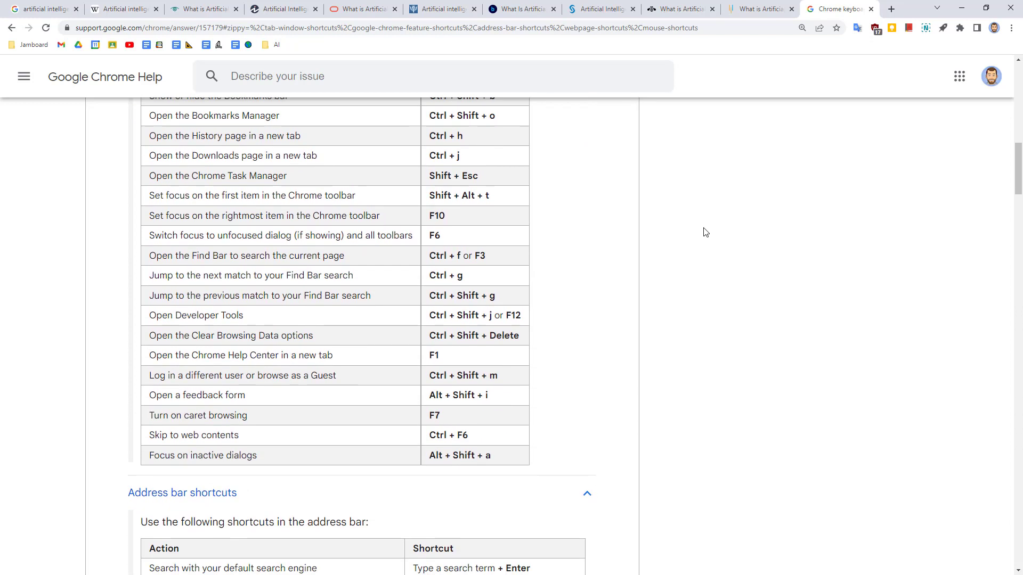
scroll("down", 3)
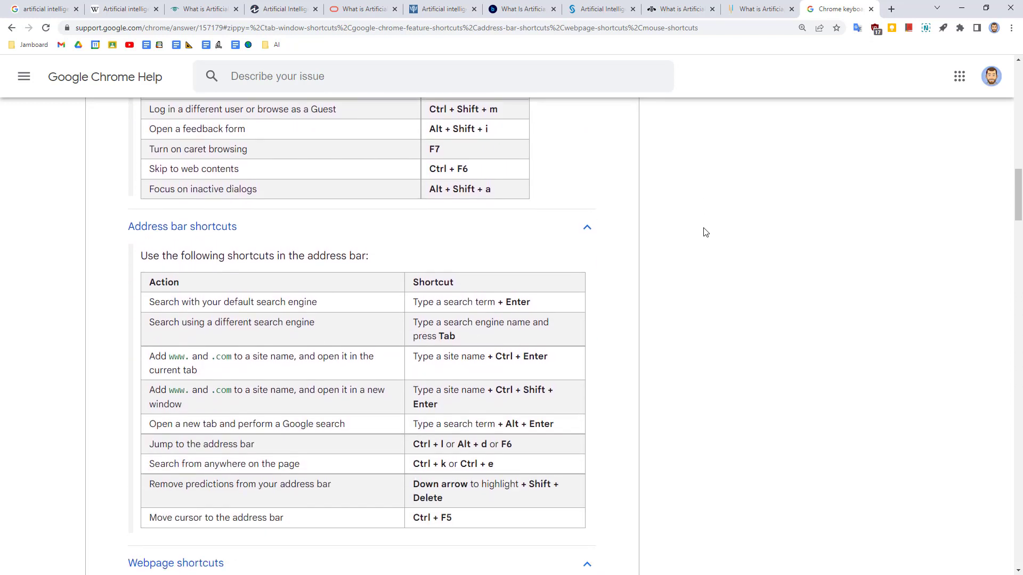
scroll("down", 3)
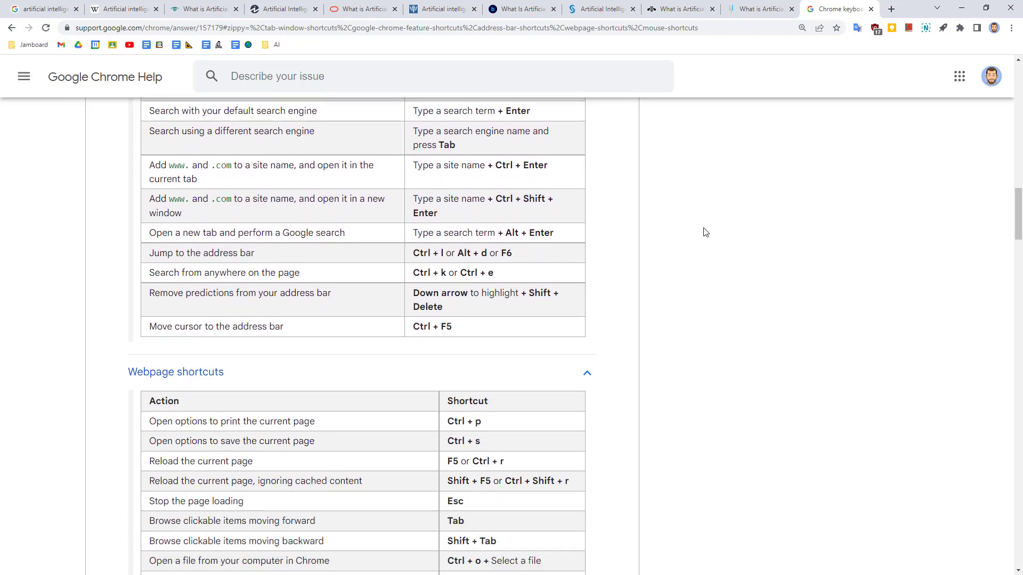
scroll("down", 3)
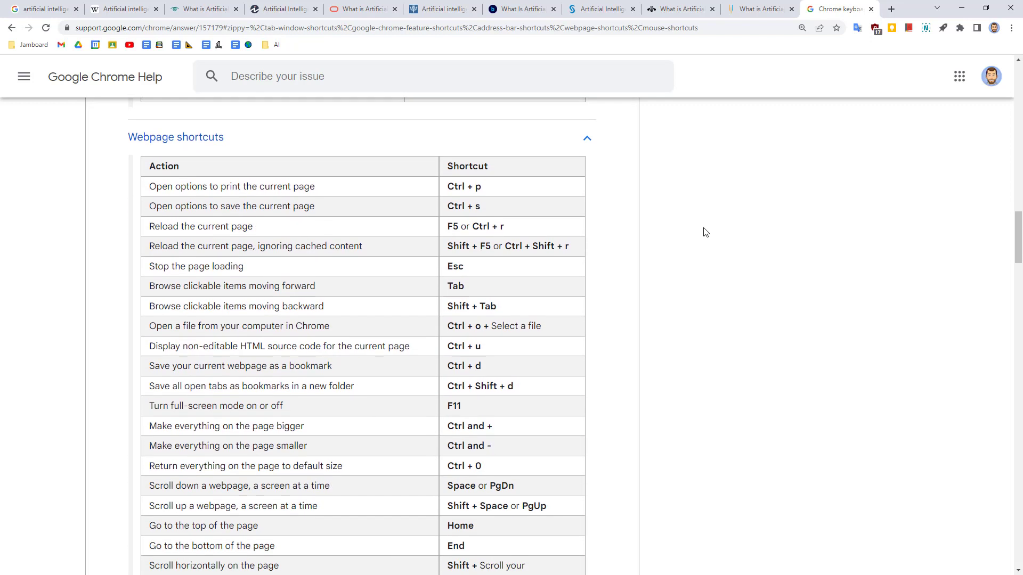
scroll("up", 3)
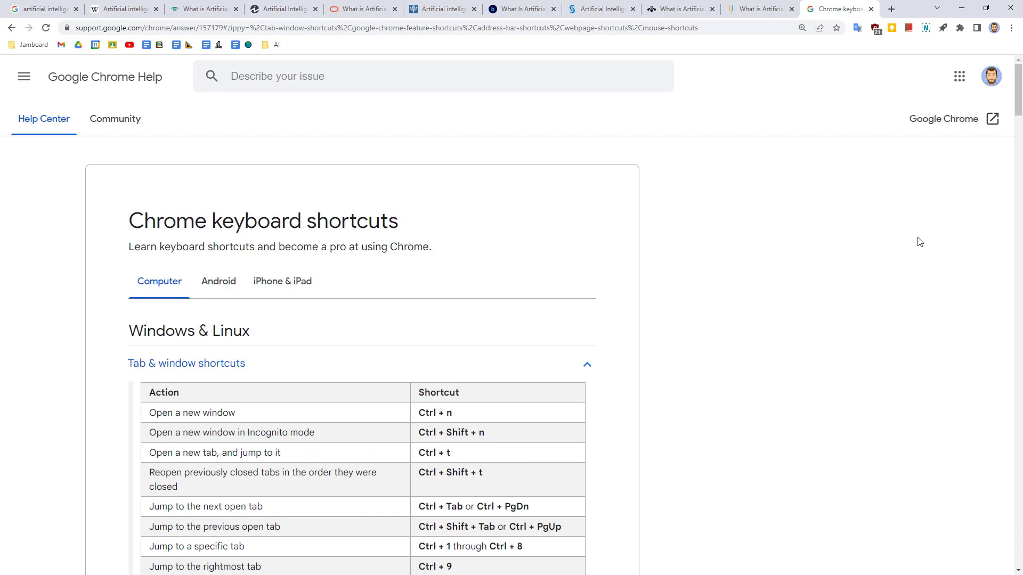